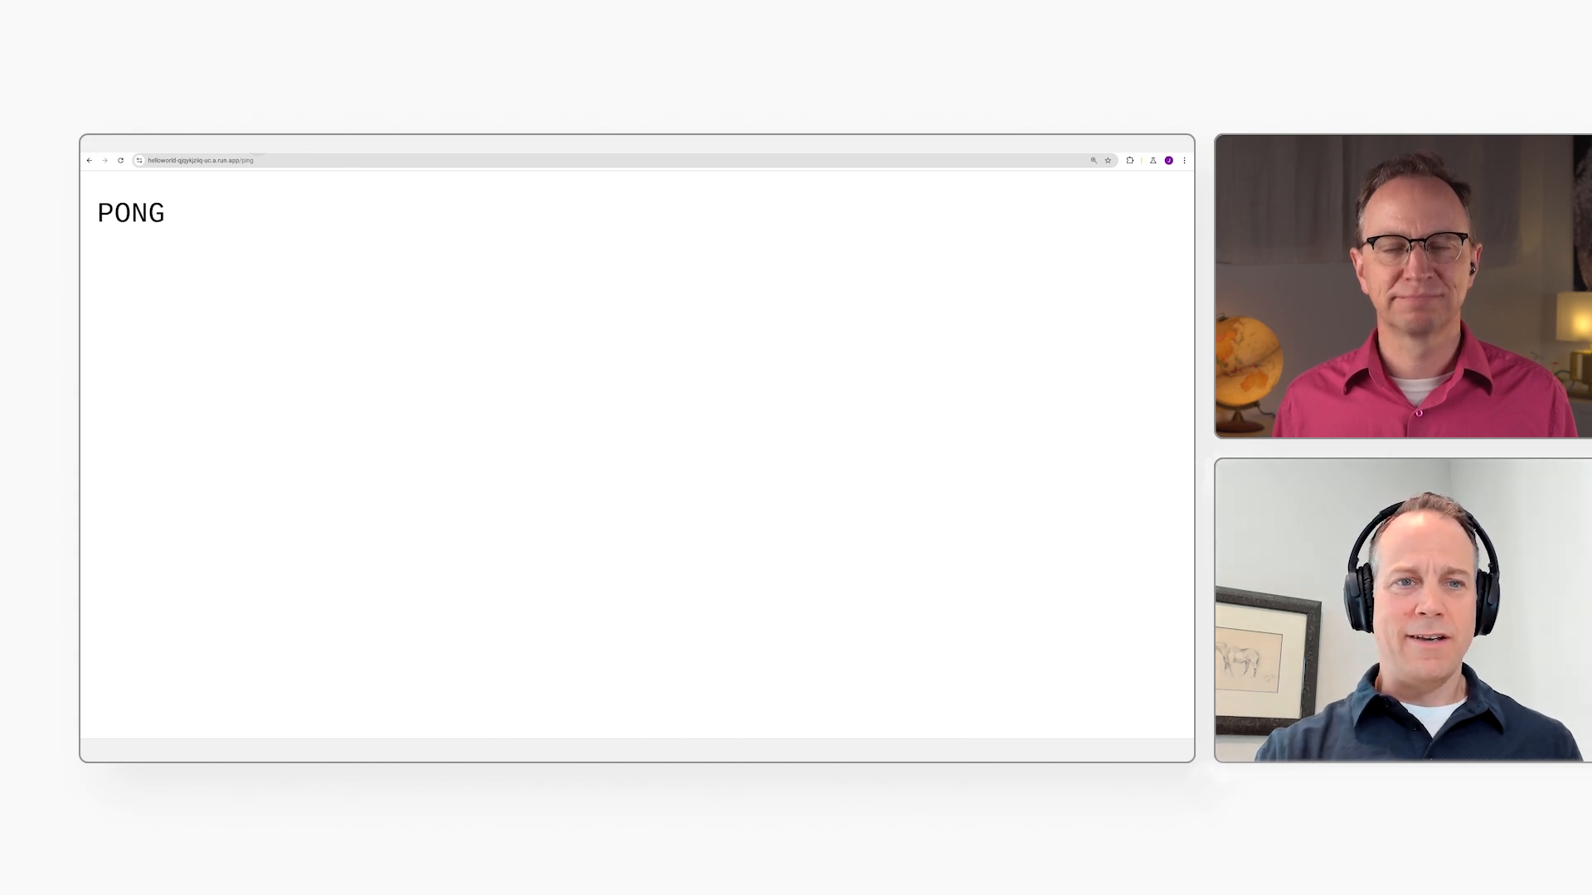
- Reload the helloworld page and bring up the service's Security settings in Cloud Console
key(ctrl+r)
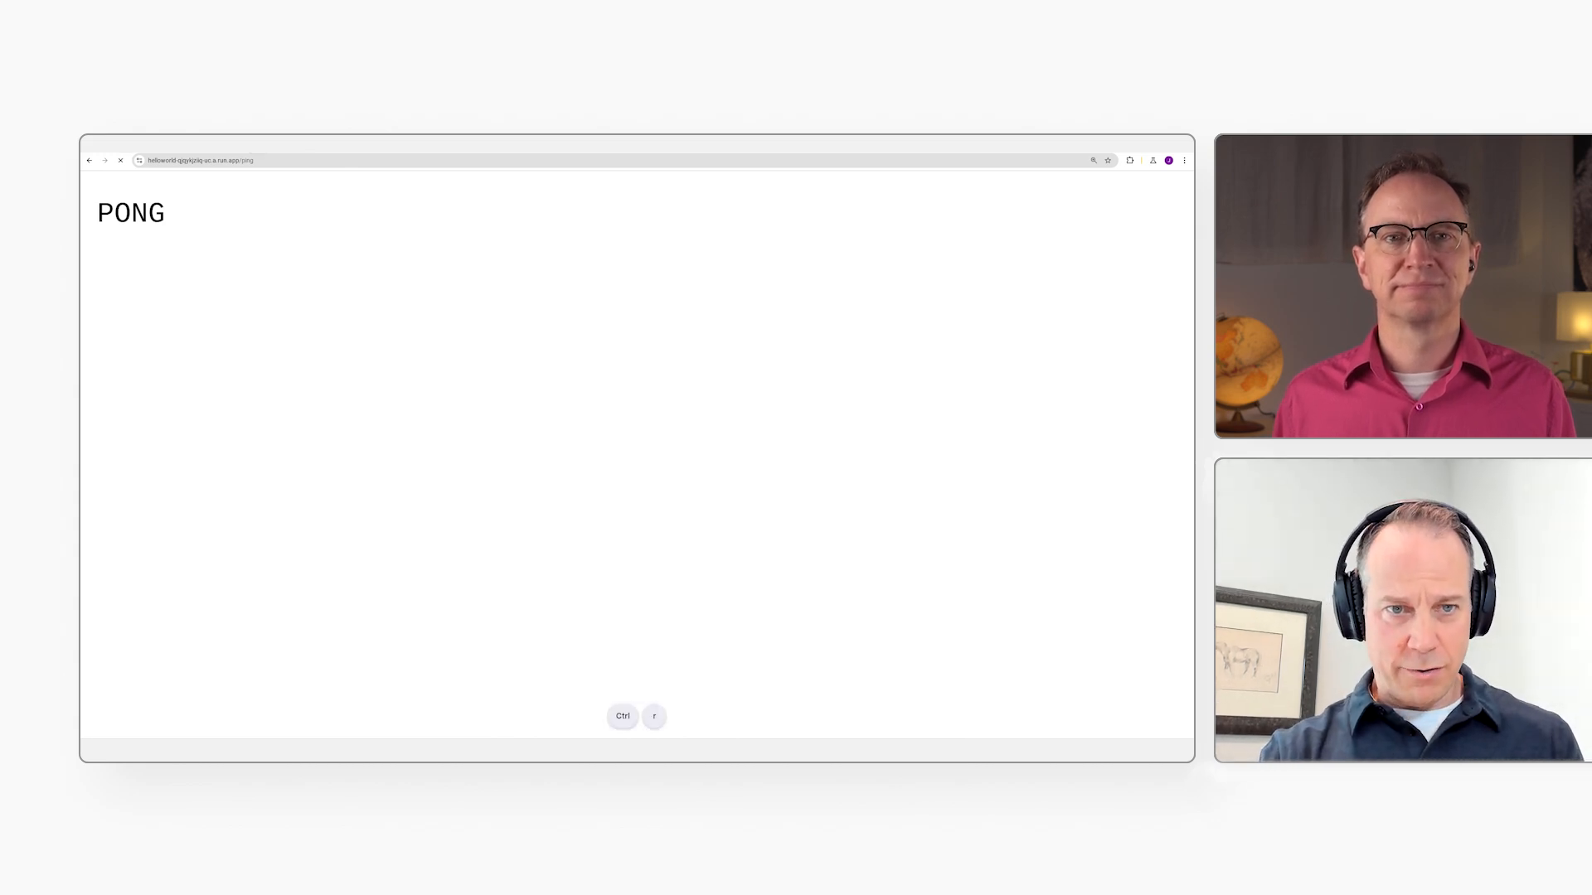
key(ctrl+r)
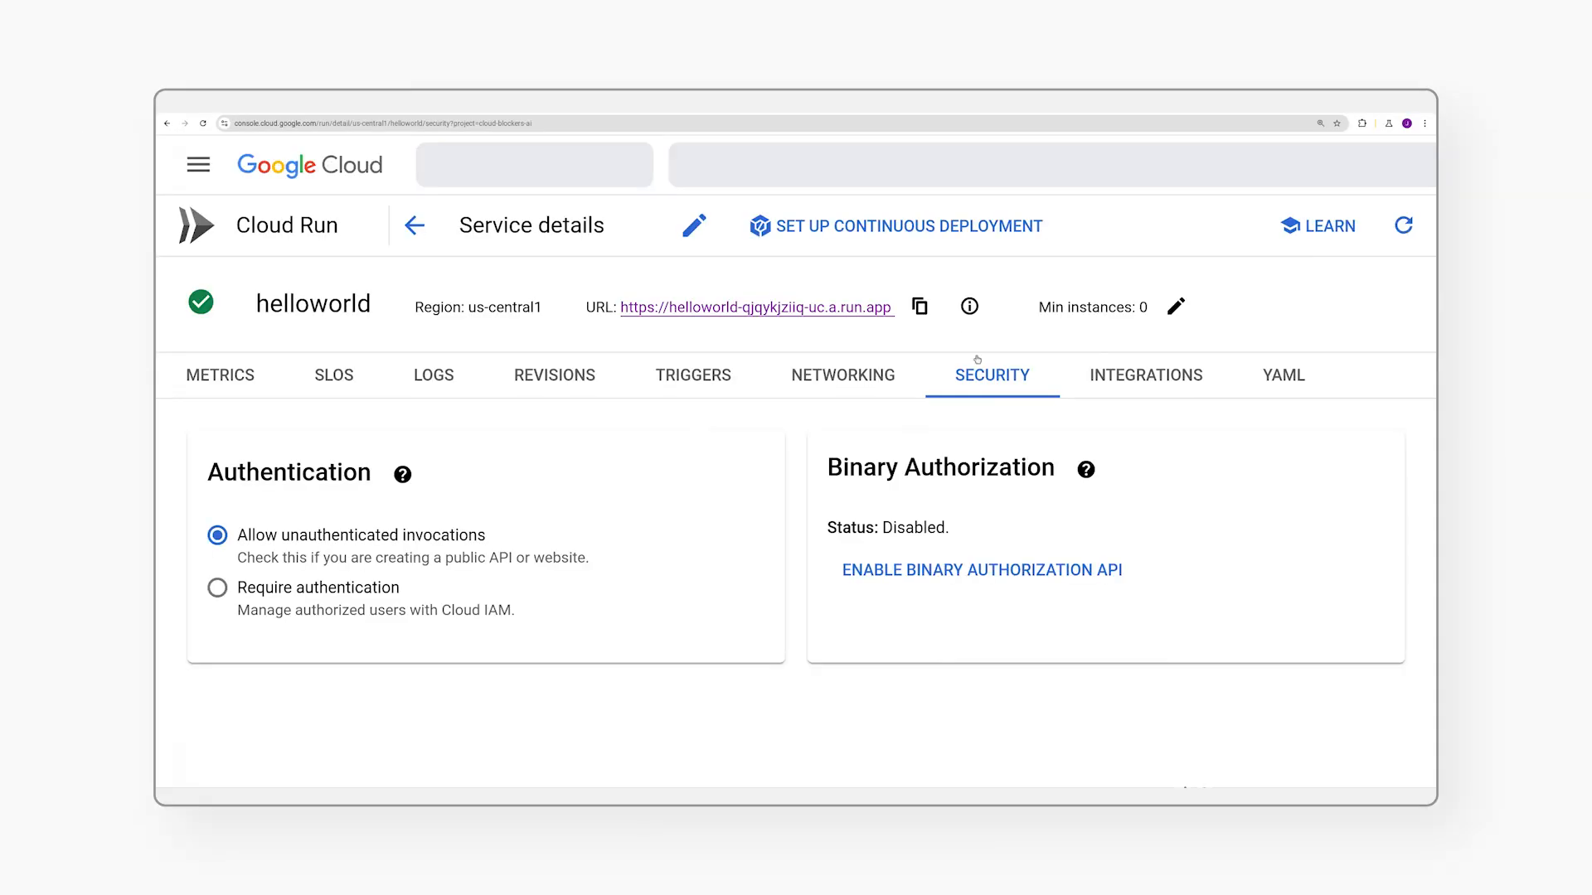
click(918, 305)
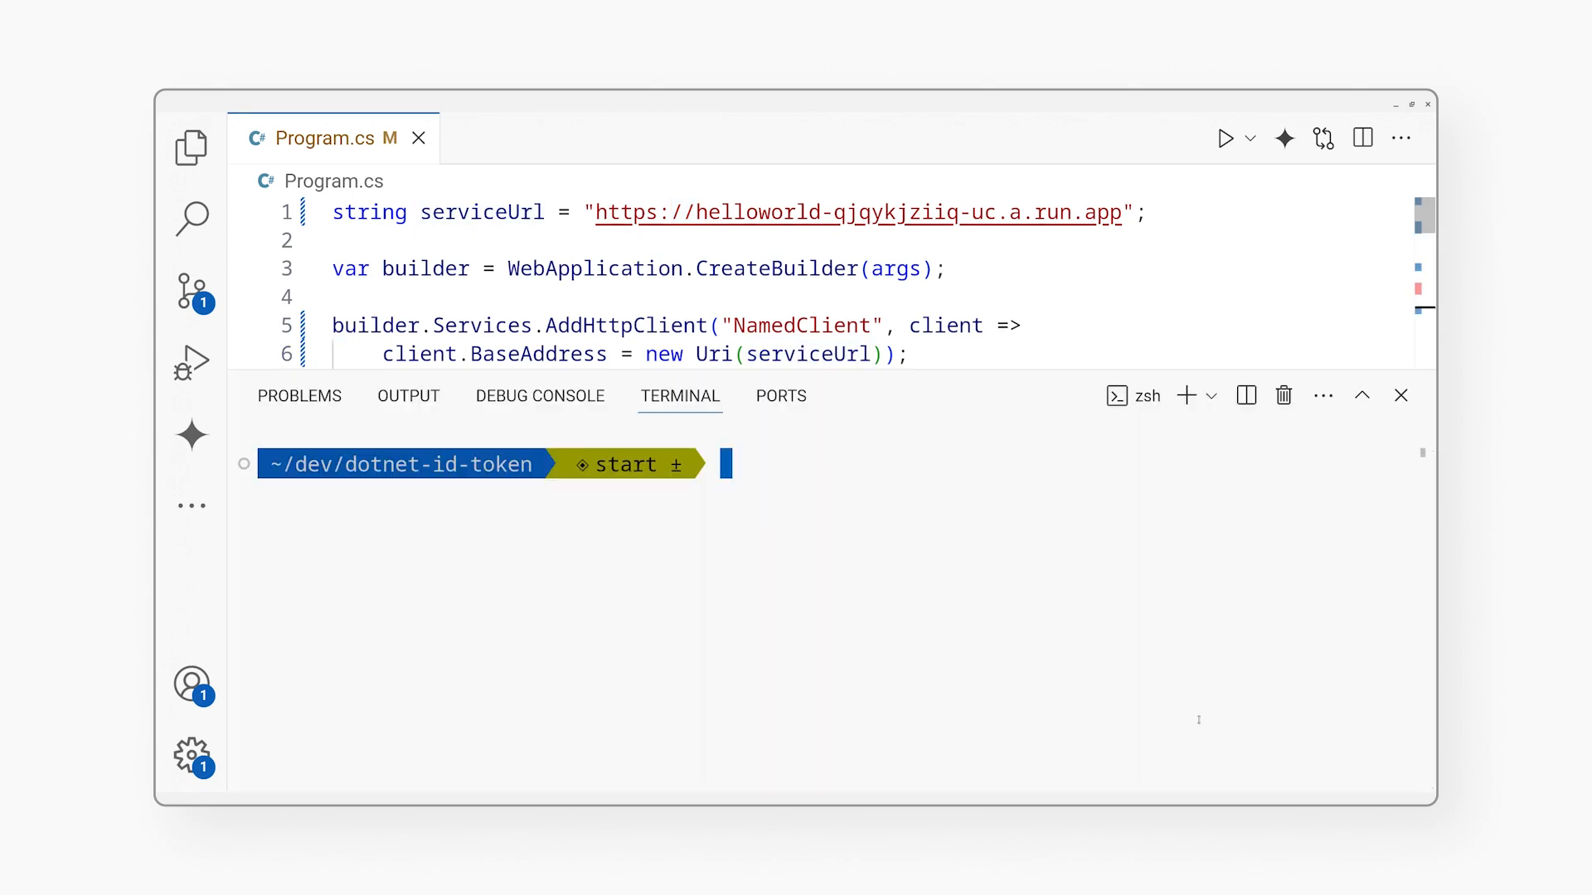
- Run the app with dotnet run and load localhost:5000 to see the PONG response
text(dotnet r)
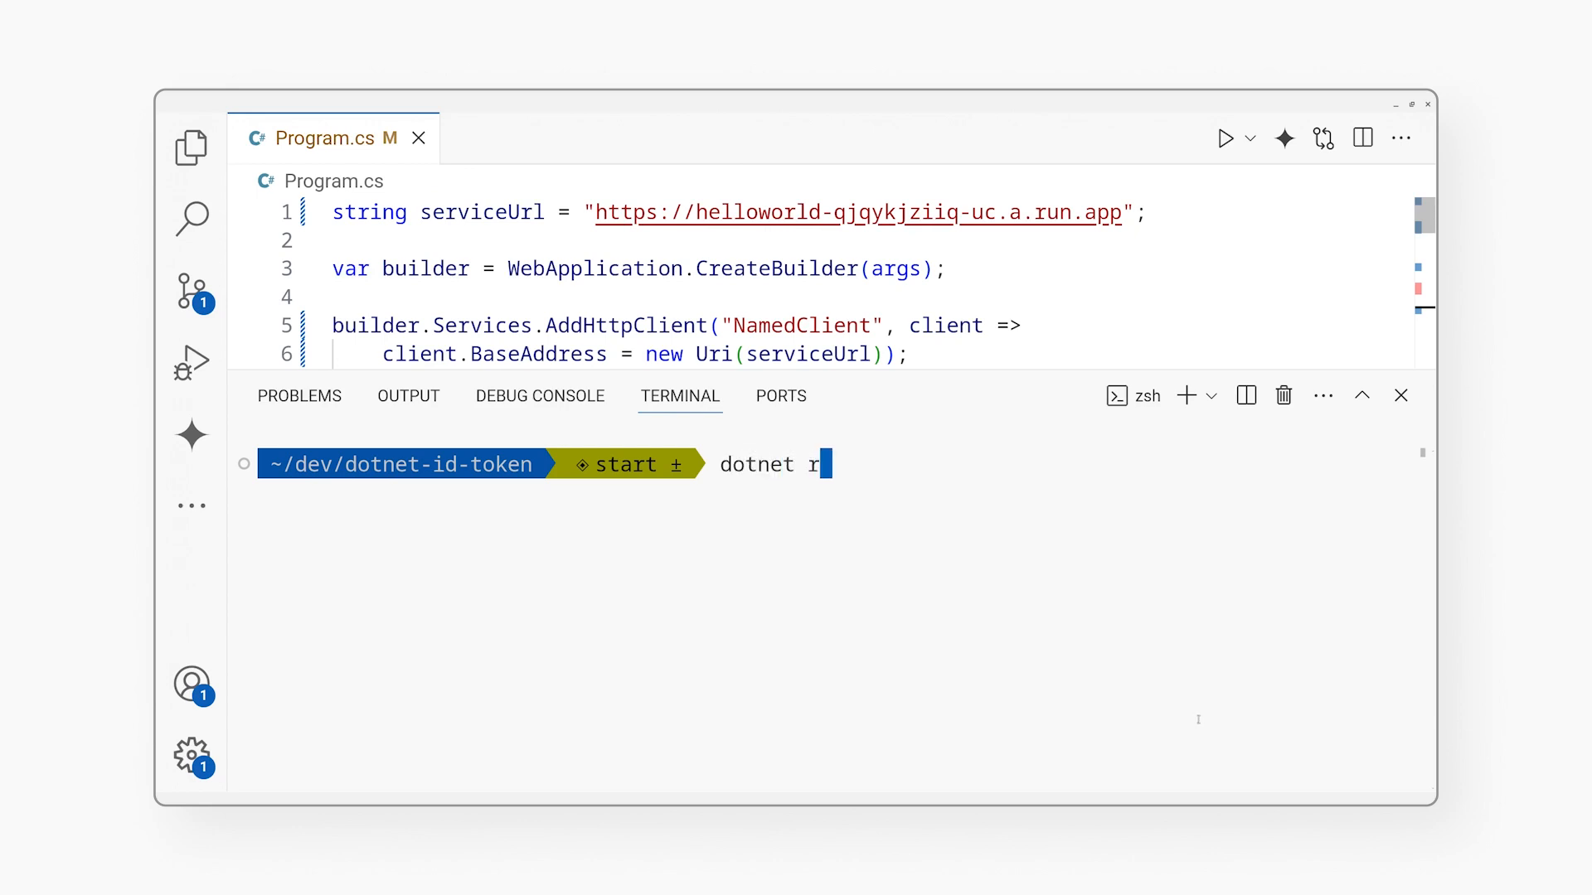
key(Enter)
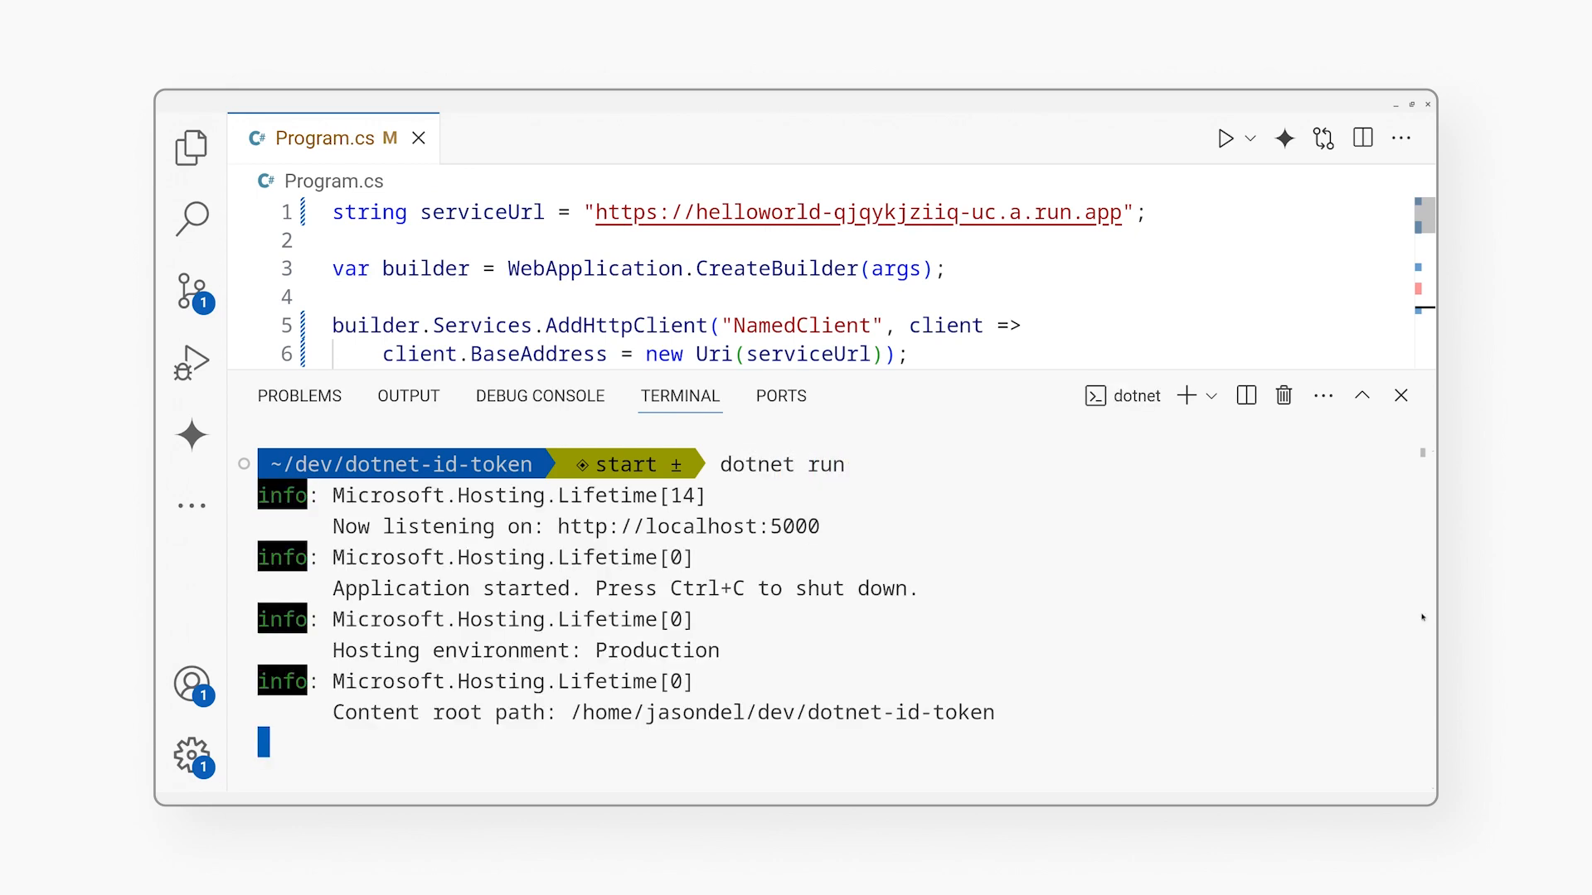
mouse_move(687, 527)
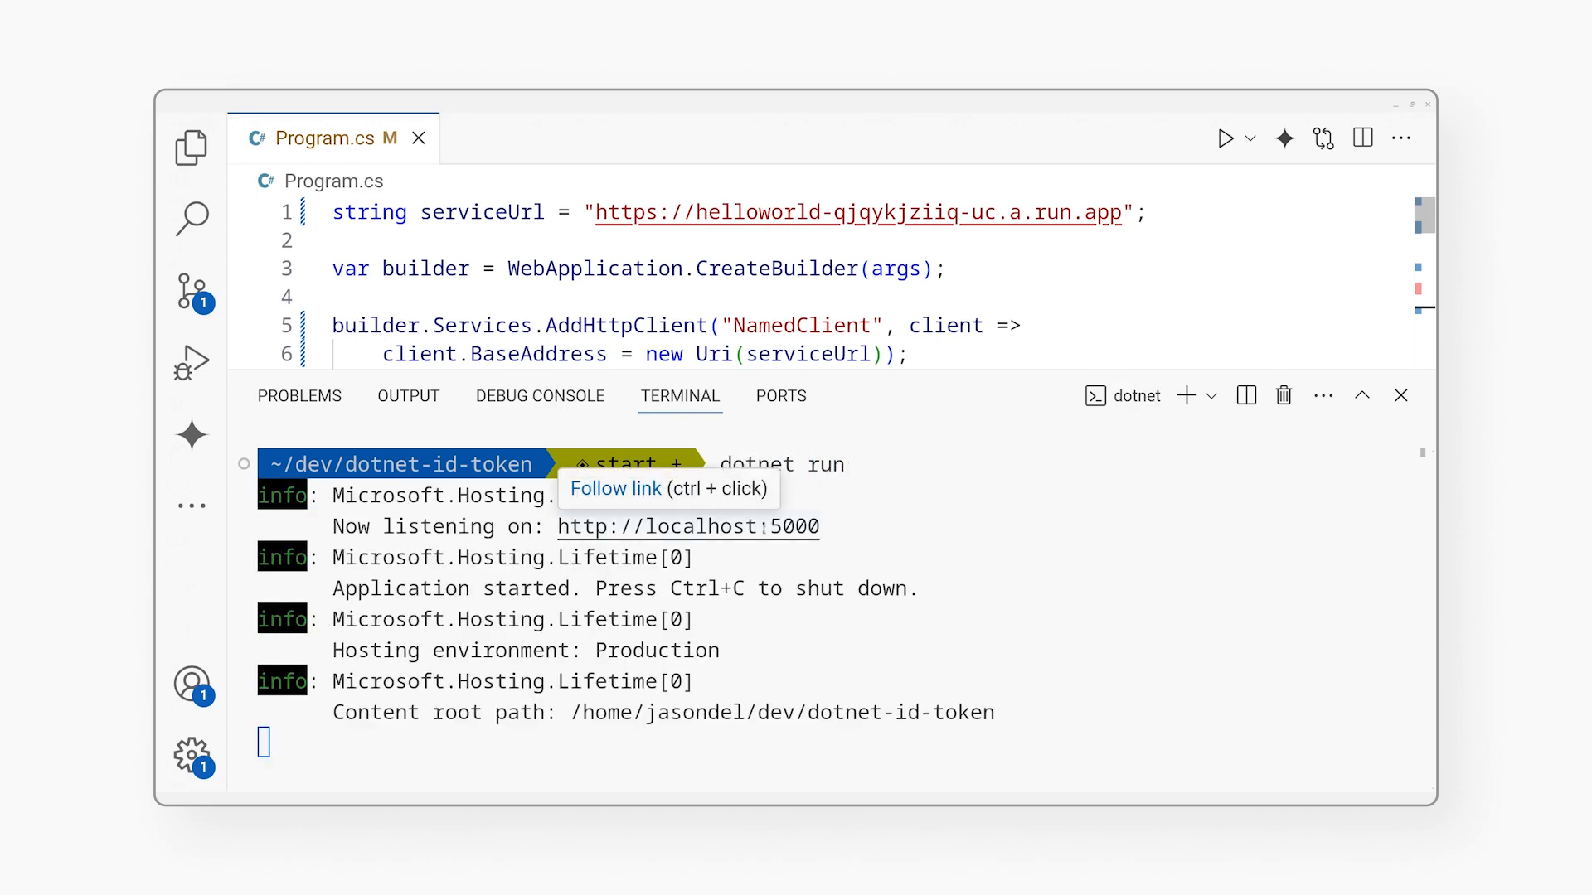
click(686, 527)
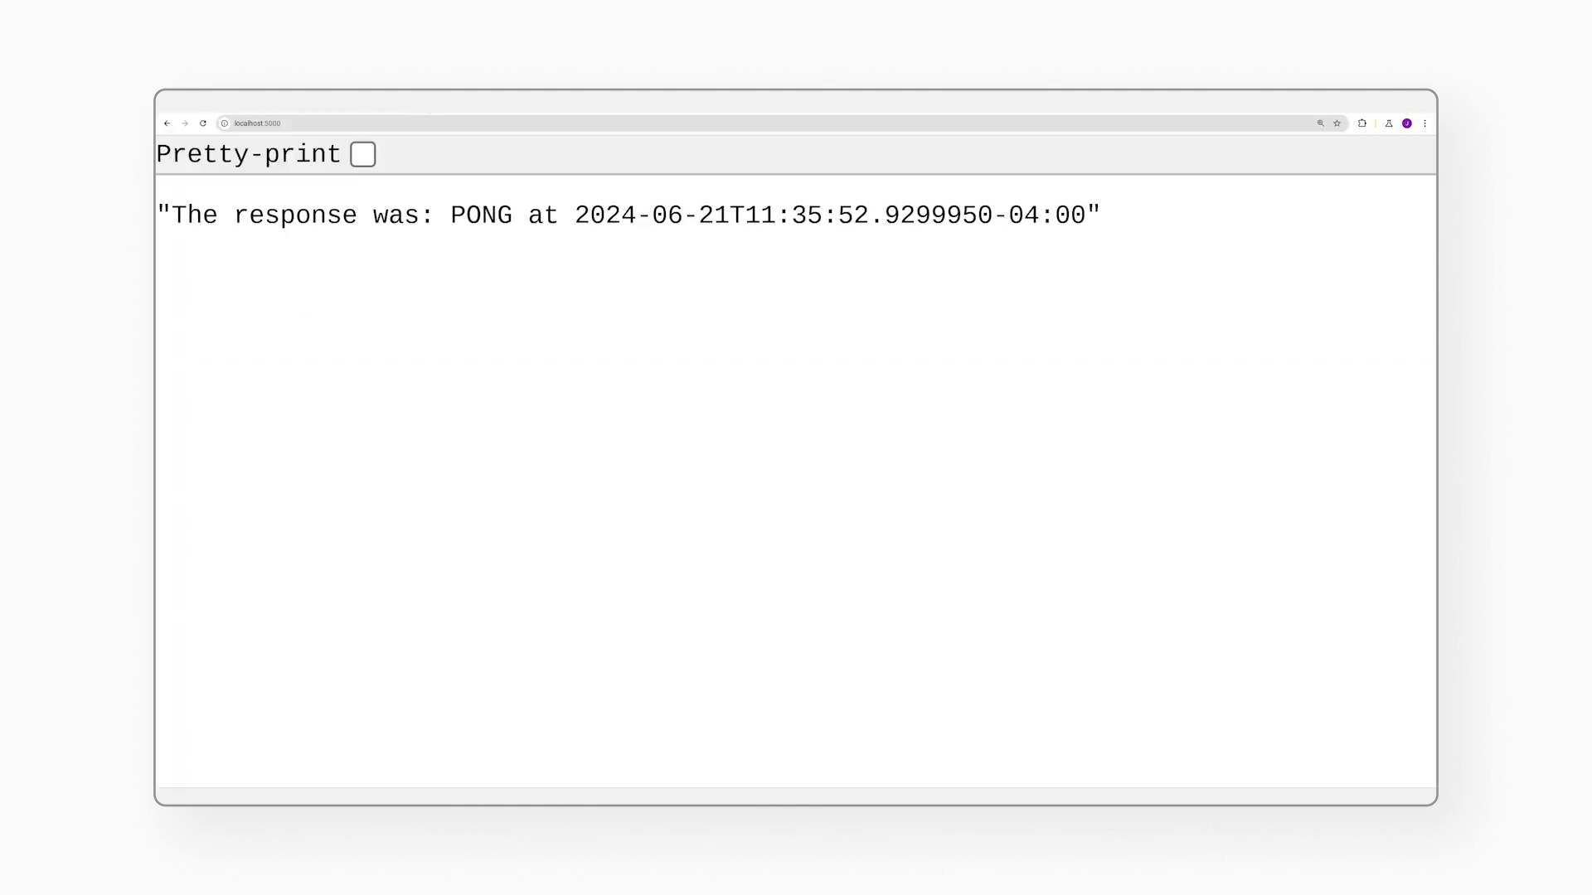
key(ctrl+r)
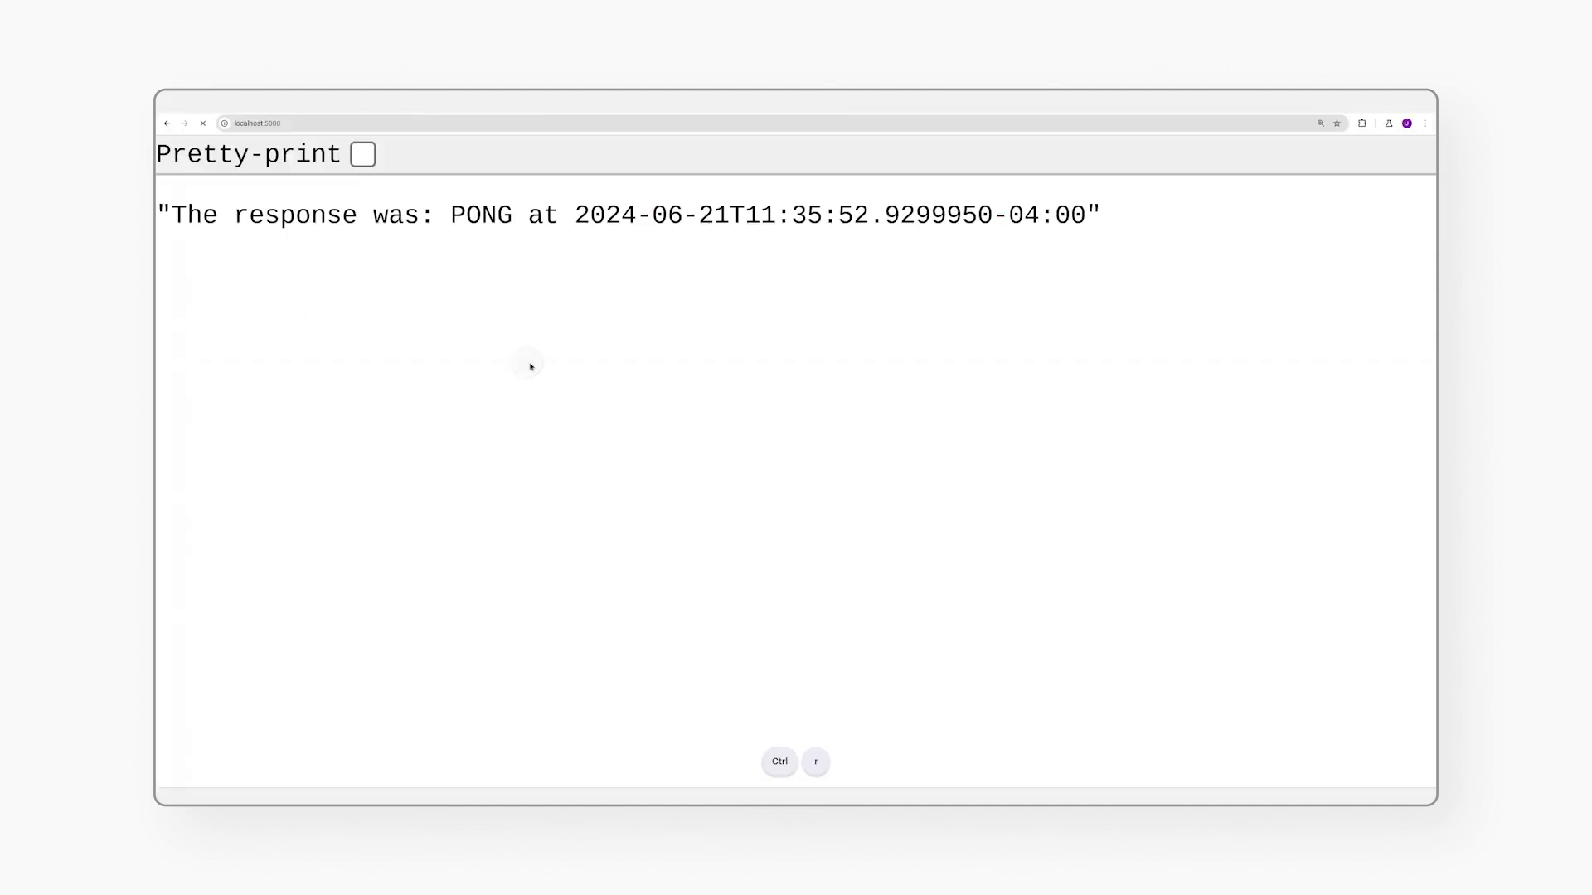
key(ctrl+r)
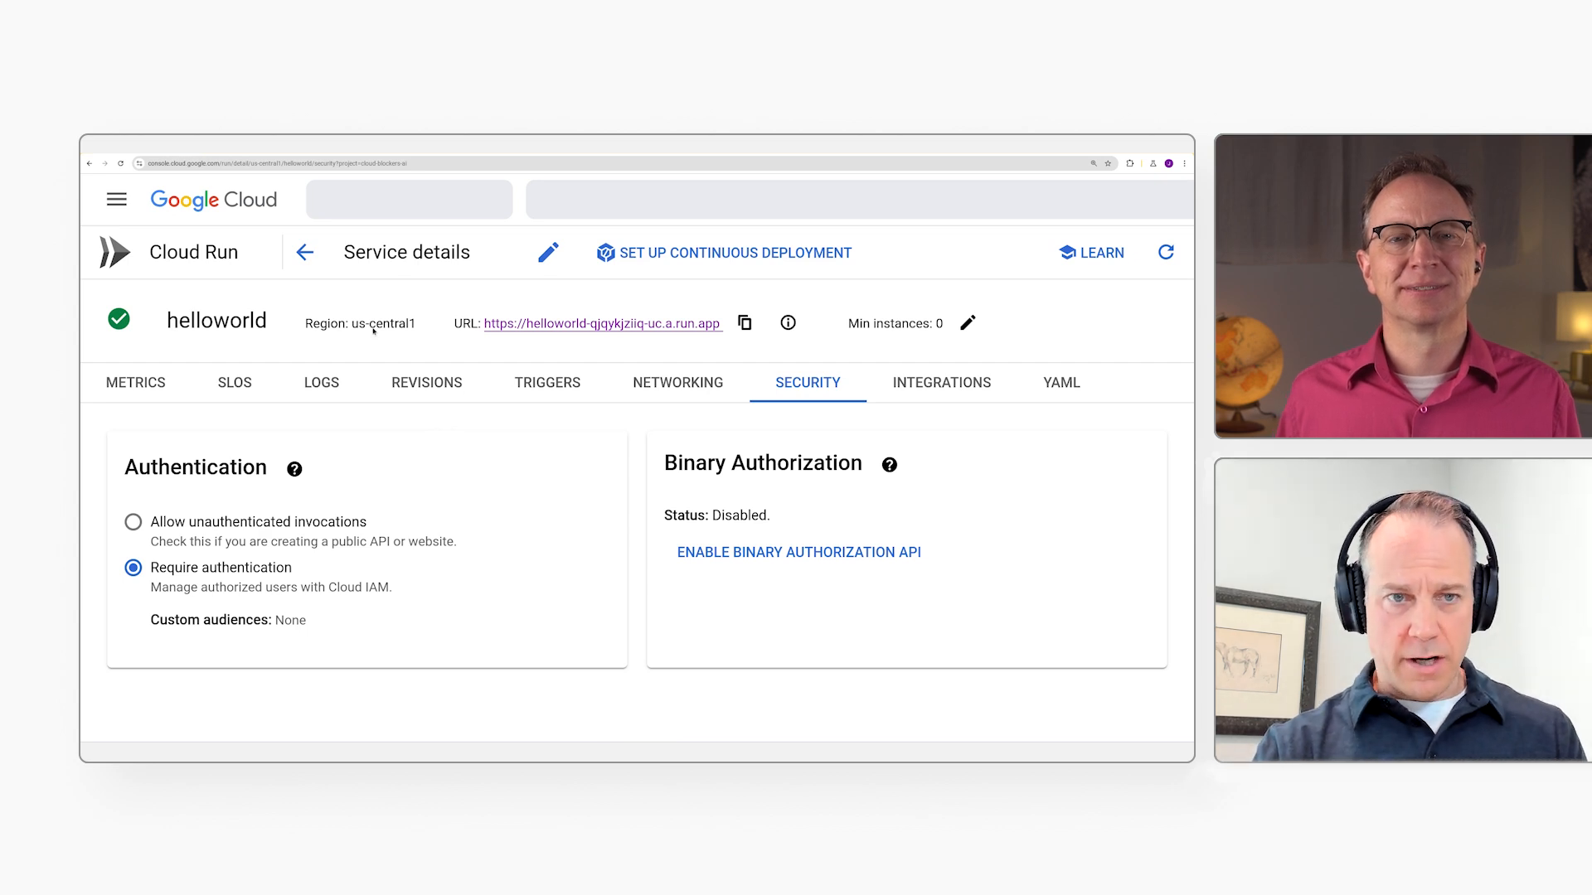
- Check helloworld's Security settings require authentication, so the local request returns Forbidden
click(304, 252)
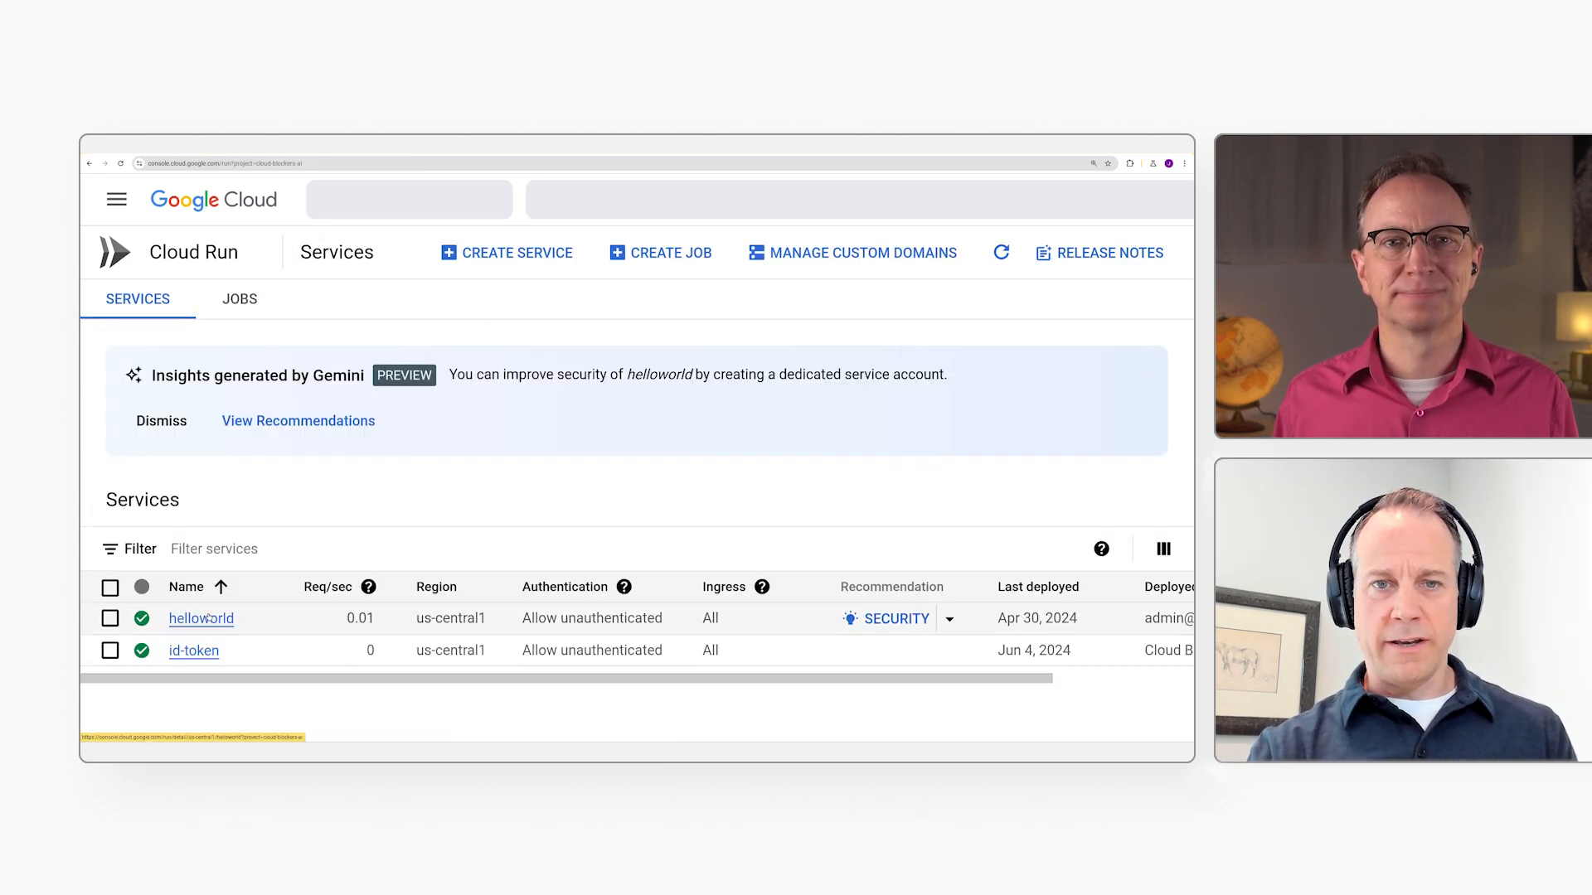
click(201, 619)
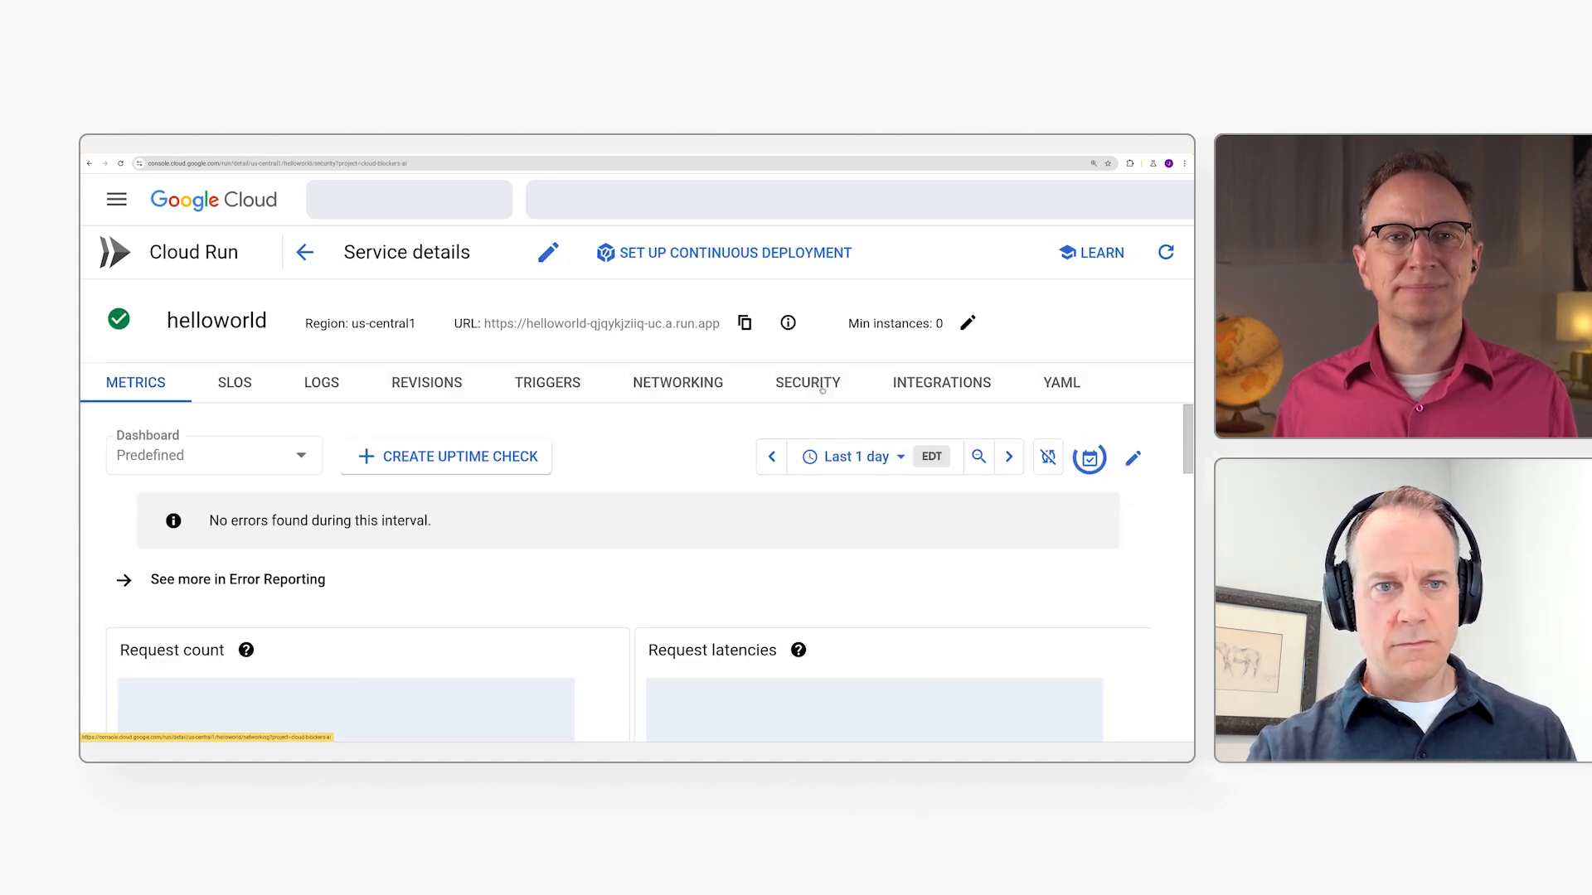
click(807, 383)
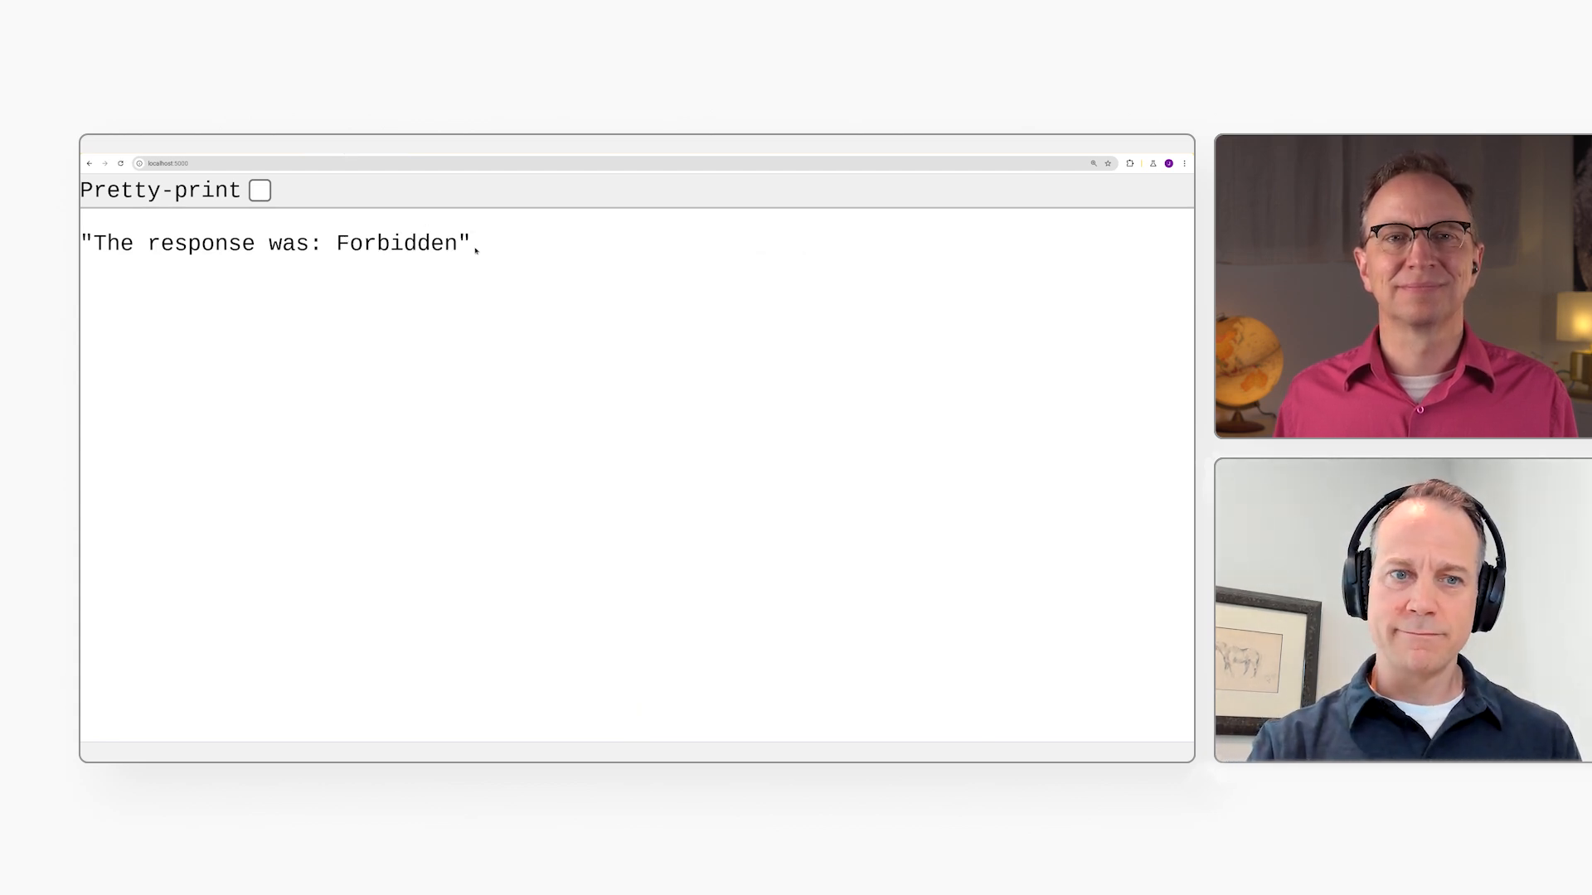
double_click(401, 242)
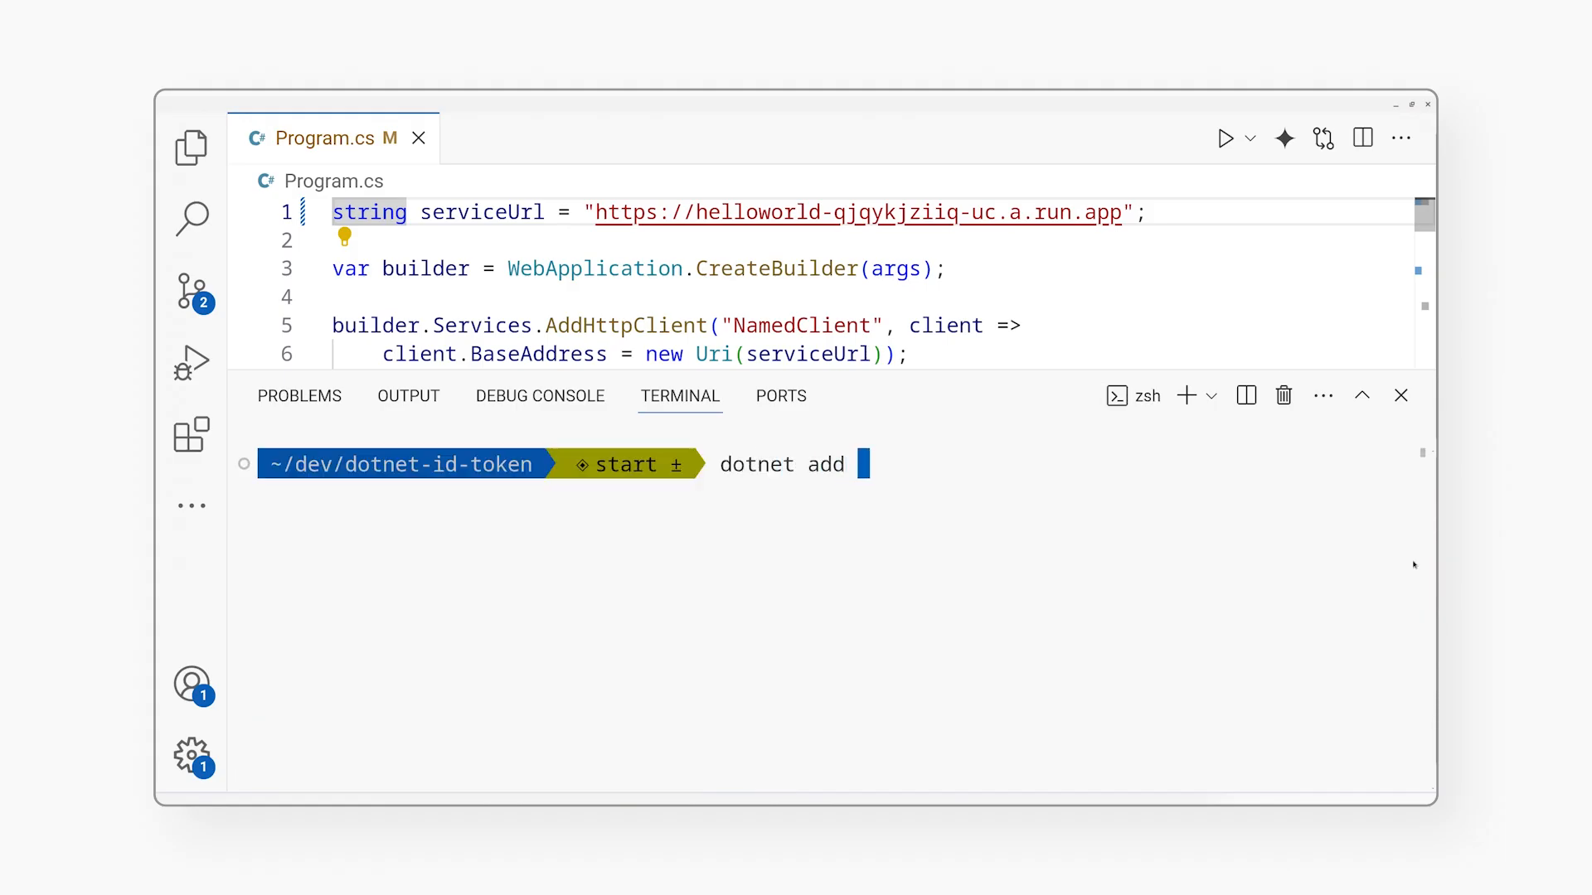
- Add package Google.Cloud.Iam.Credentials.V1 with dotnet add, then restore full code view
text(package Google.Cloud.Iam.Credentials.V1)
text(dotnet restore)
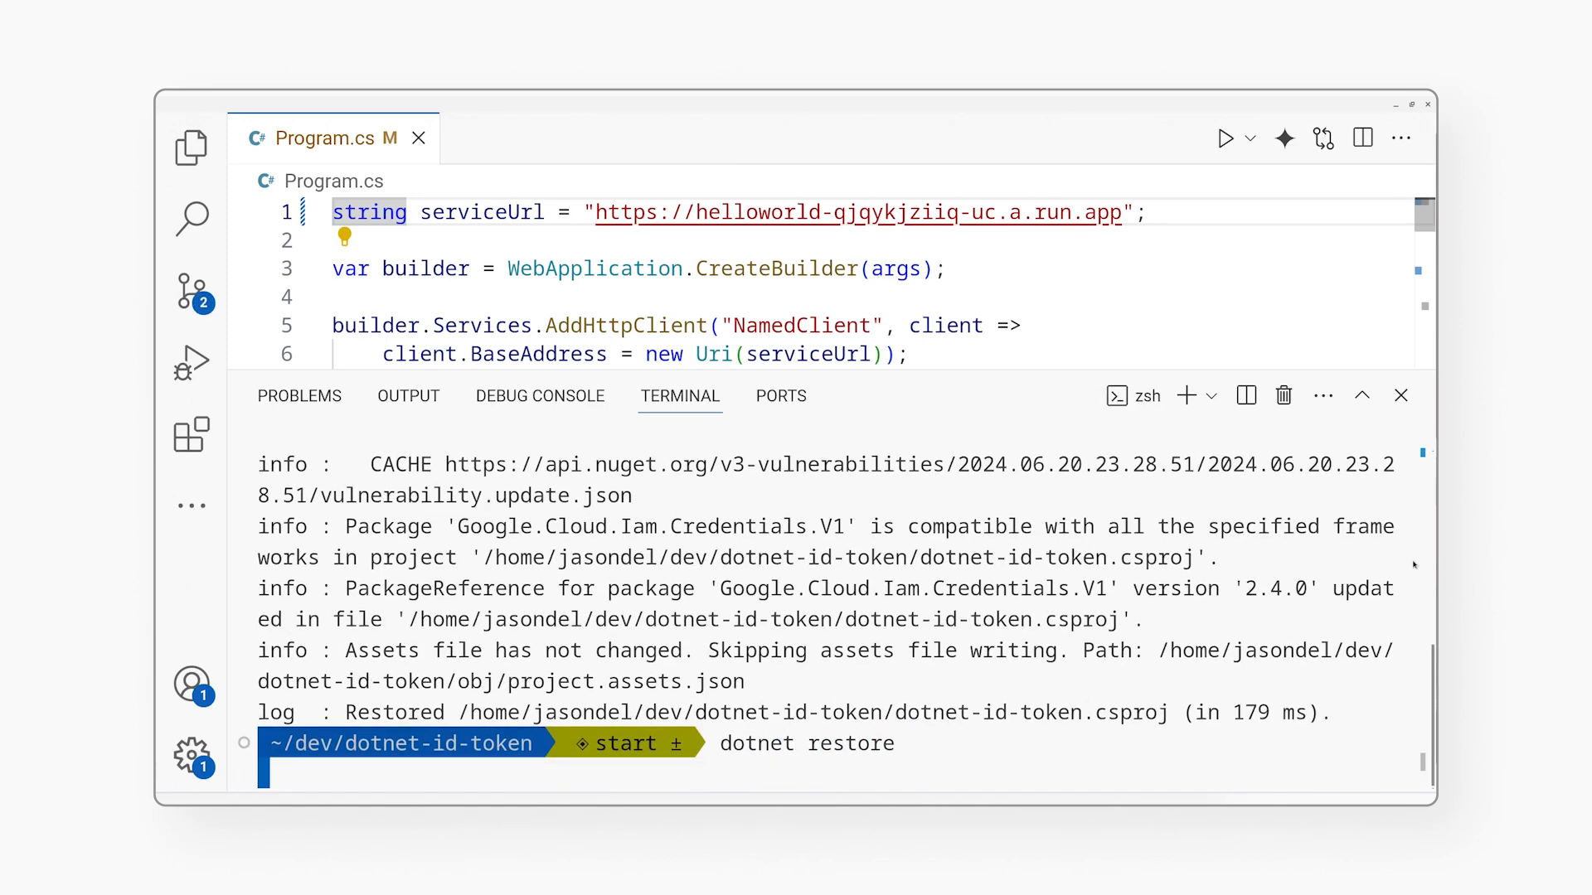
click(1400, 396)
text(using Google.Apis.Auth.OAuth2;)
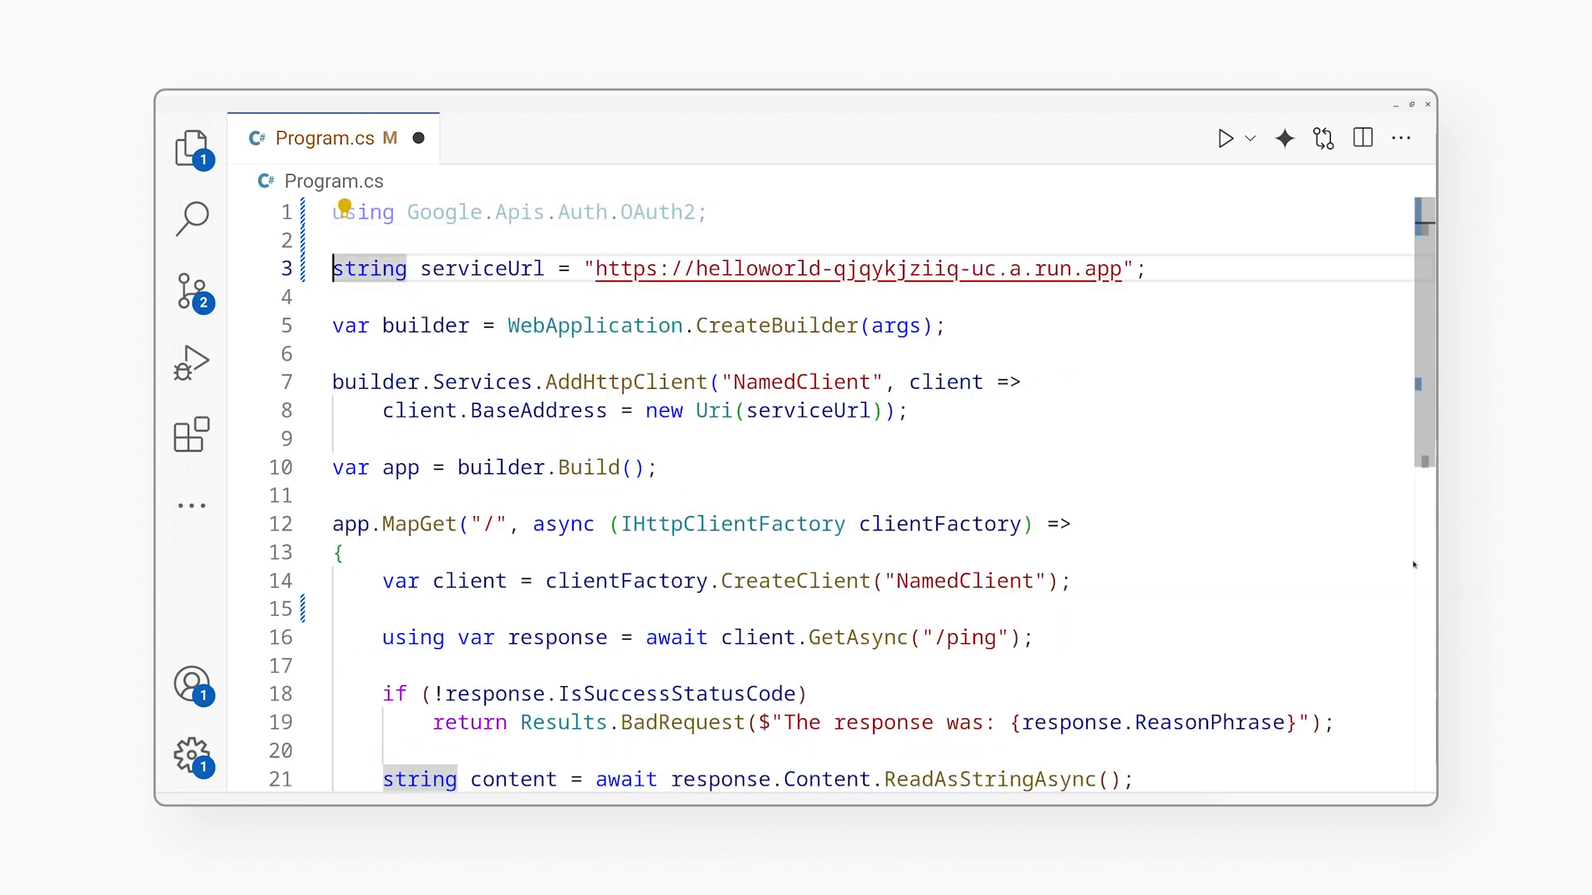
- Await GetTokenAsync(serviceUrl) and set a Bearer AuthenticationHeaderValue from token.GetAccessTokenAsync()
text(var token =)
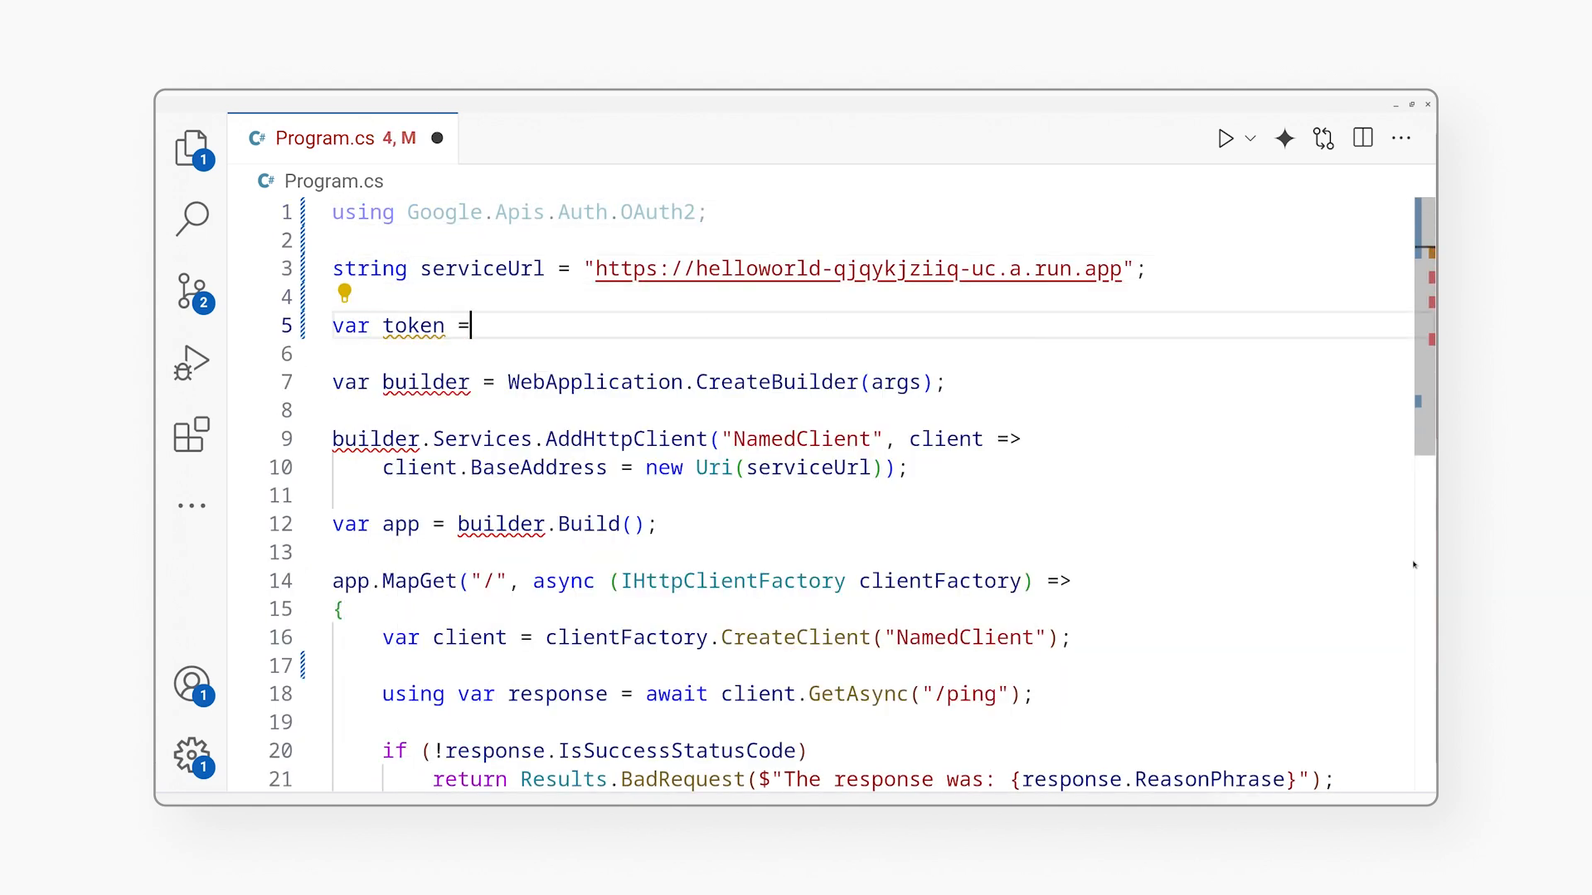
text(await Get)
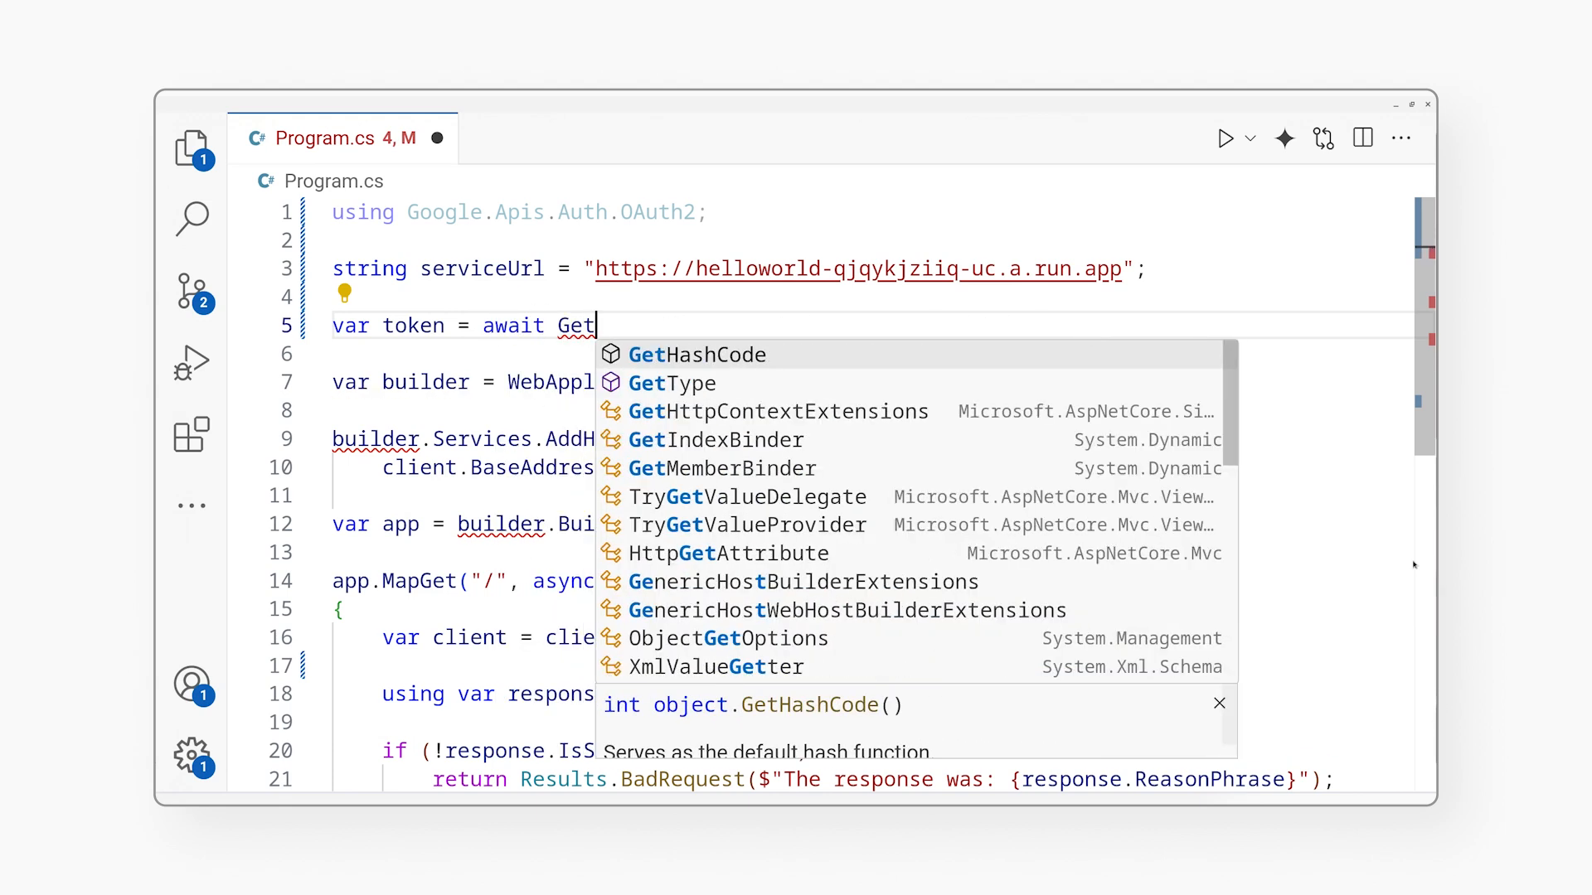
text(TokenAsync(serviceUrl);)
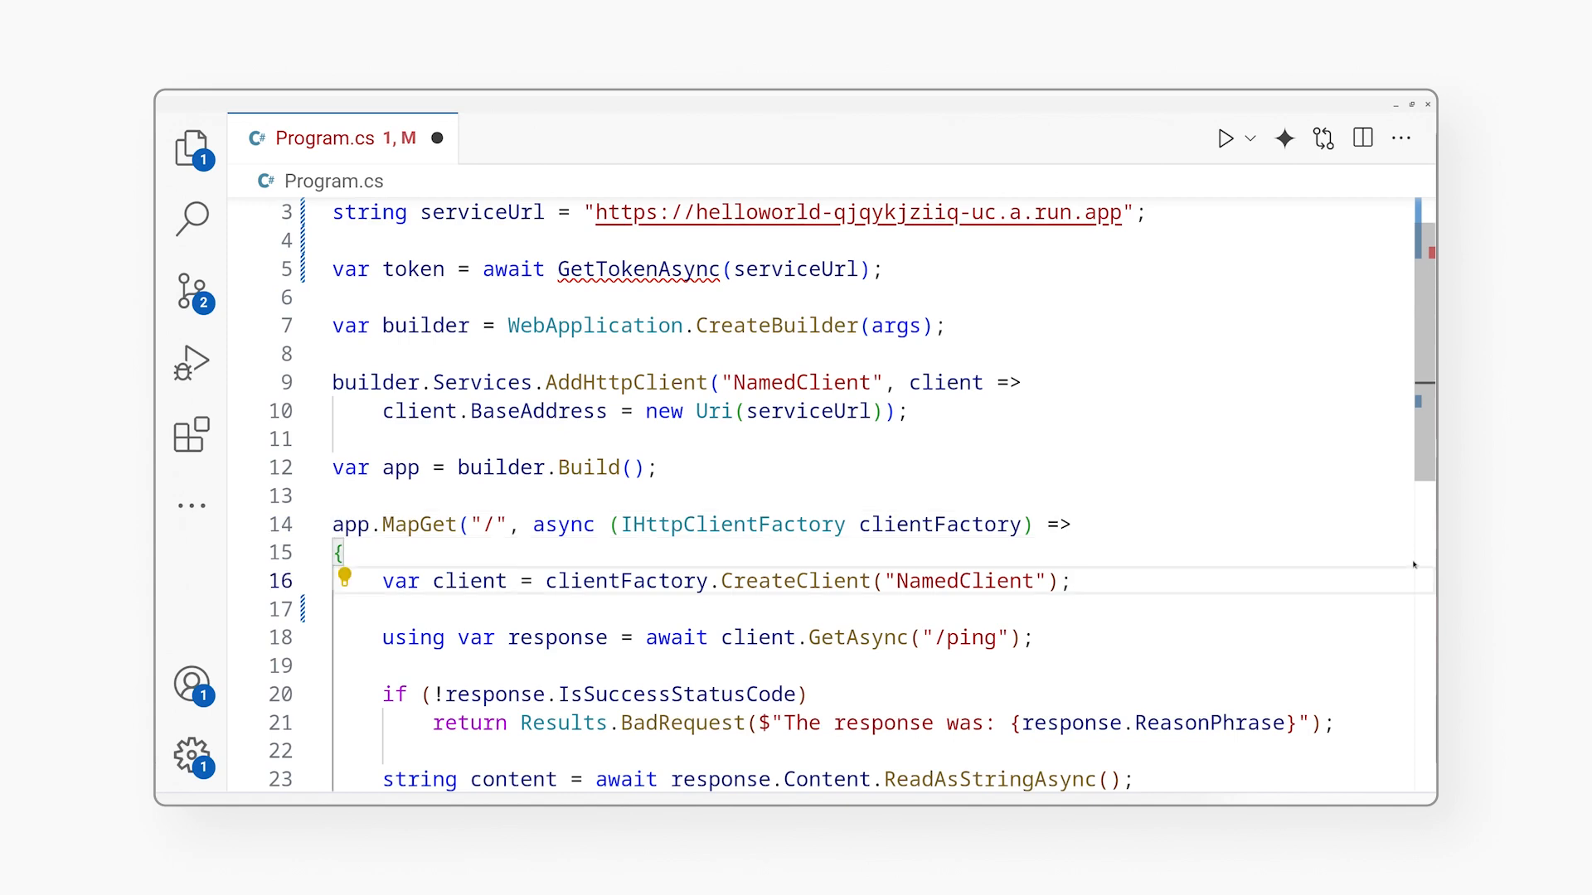
text(client.DefaultRequestHeaders.Authorization = new AuthenticationHeaderValue("Bearer", token);)
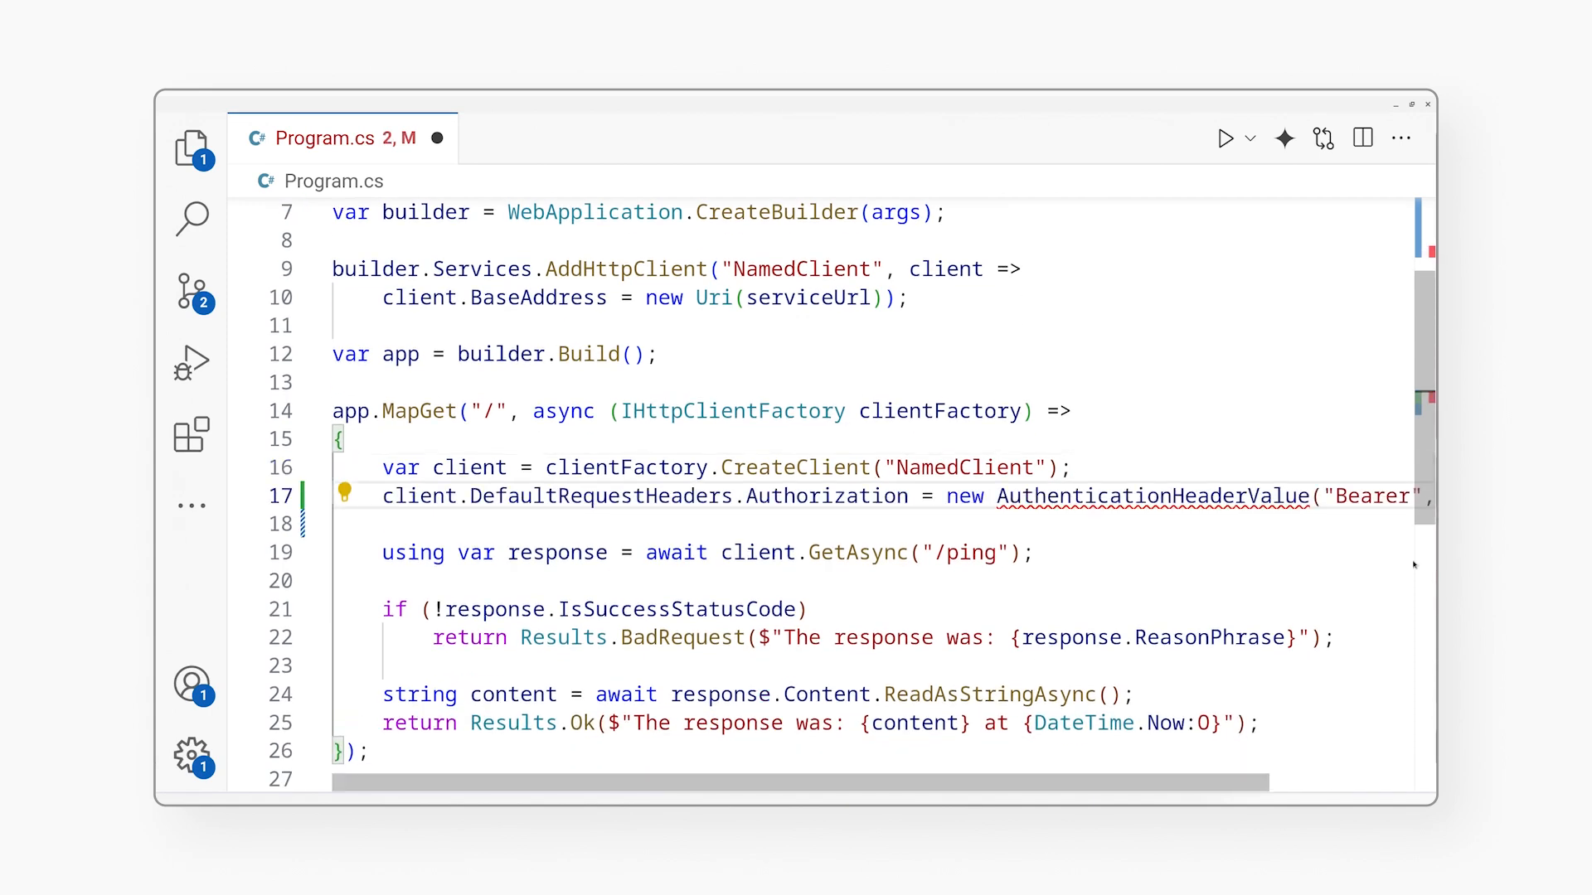
text(, token)
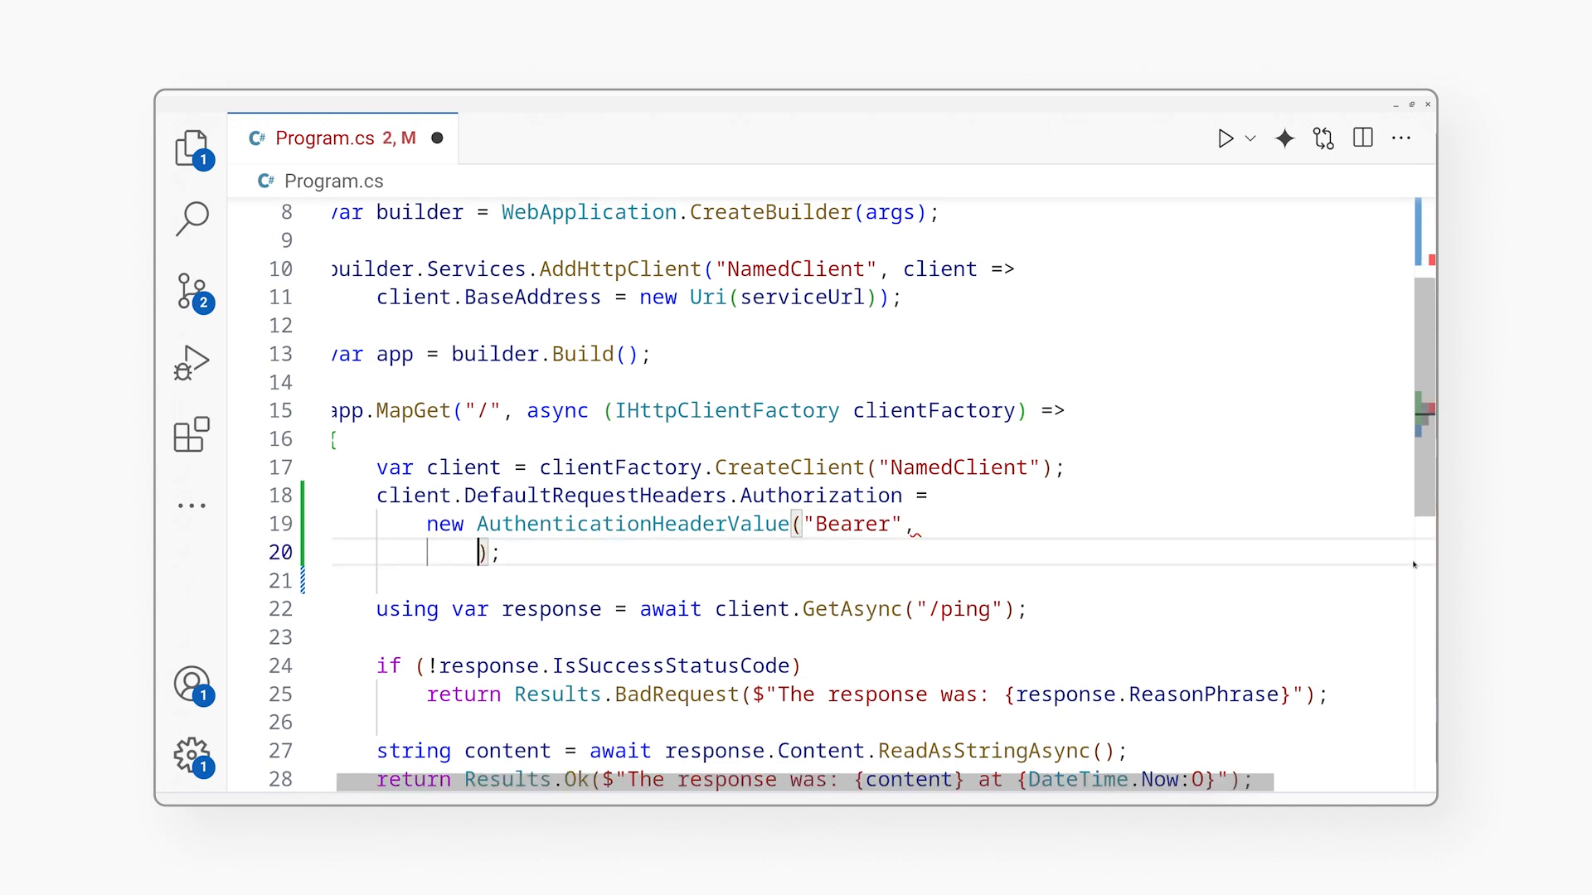
text(await GetTokenAsync(serviceUrl))
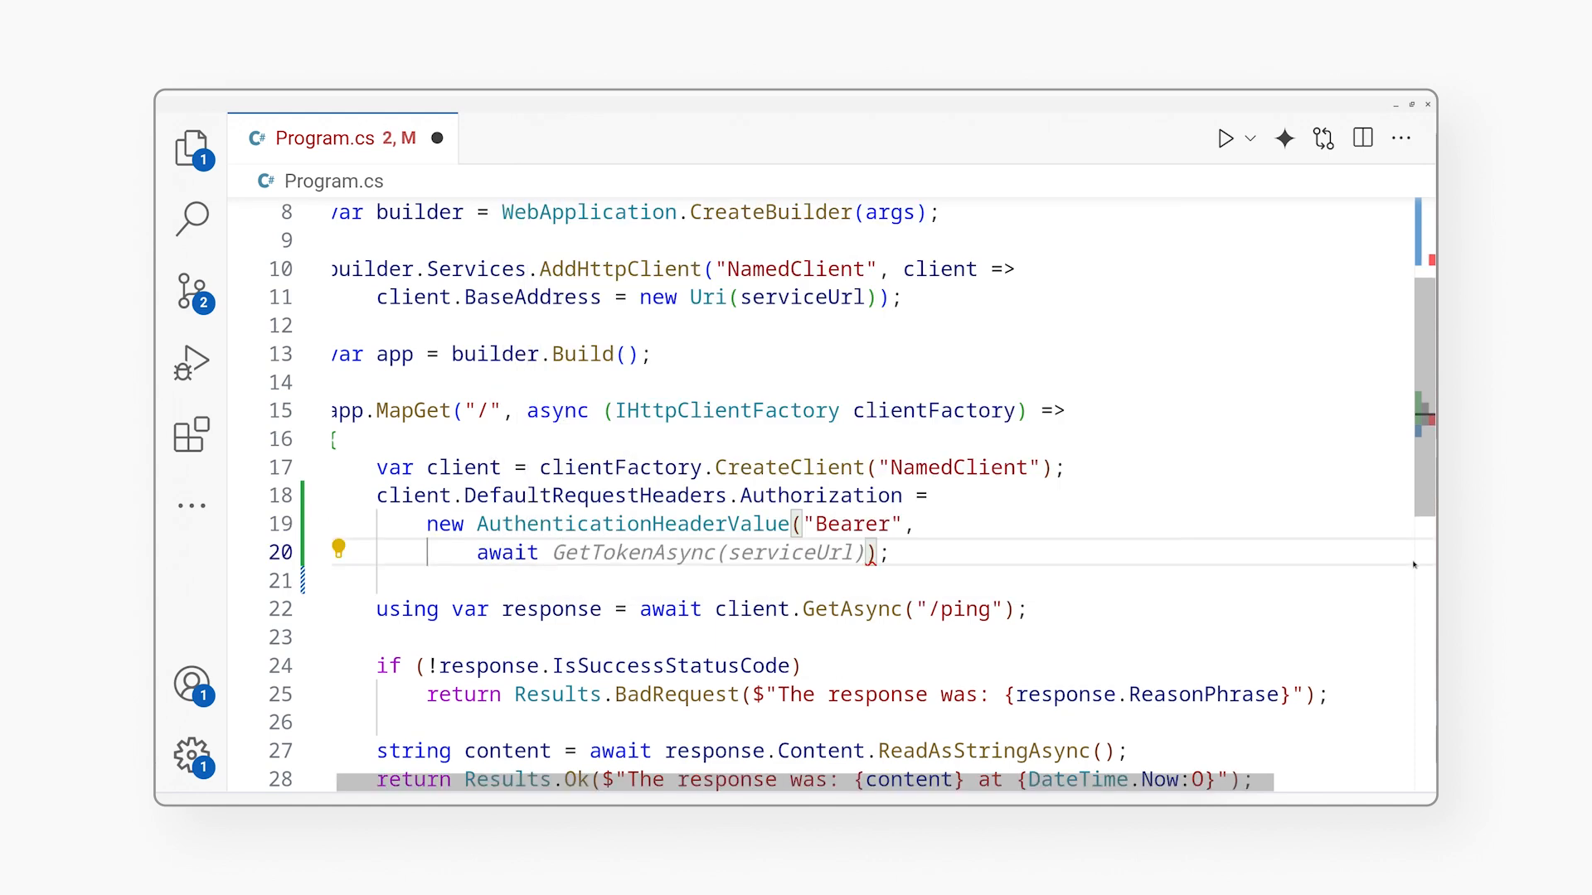
text(token.)
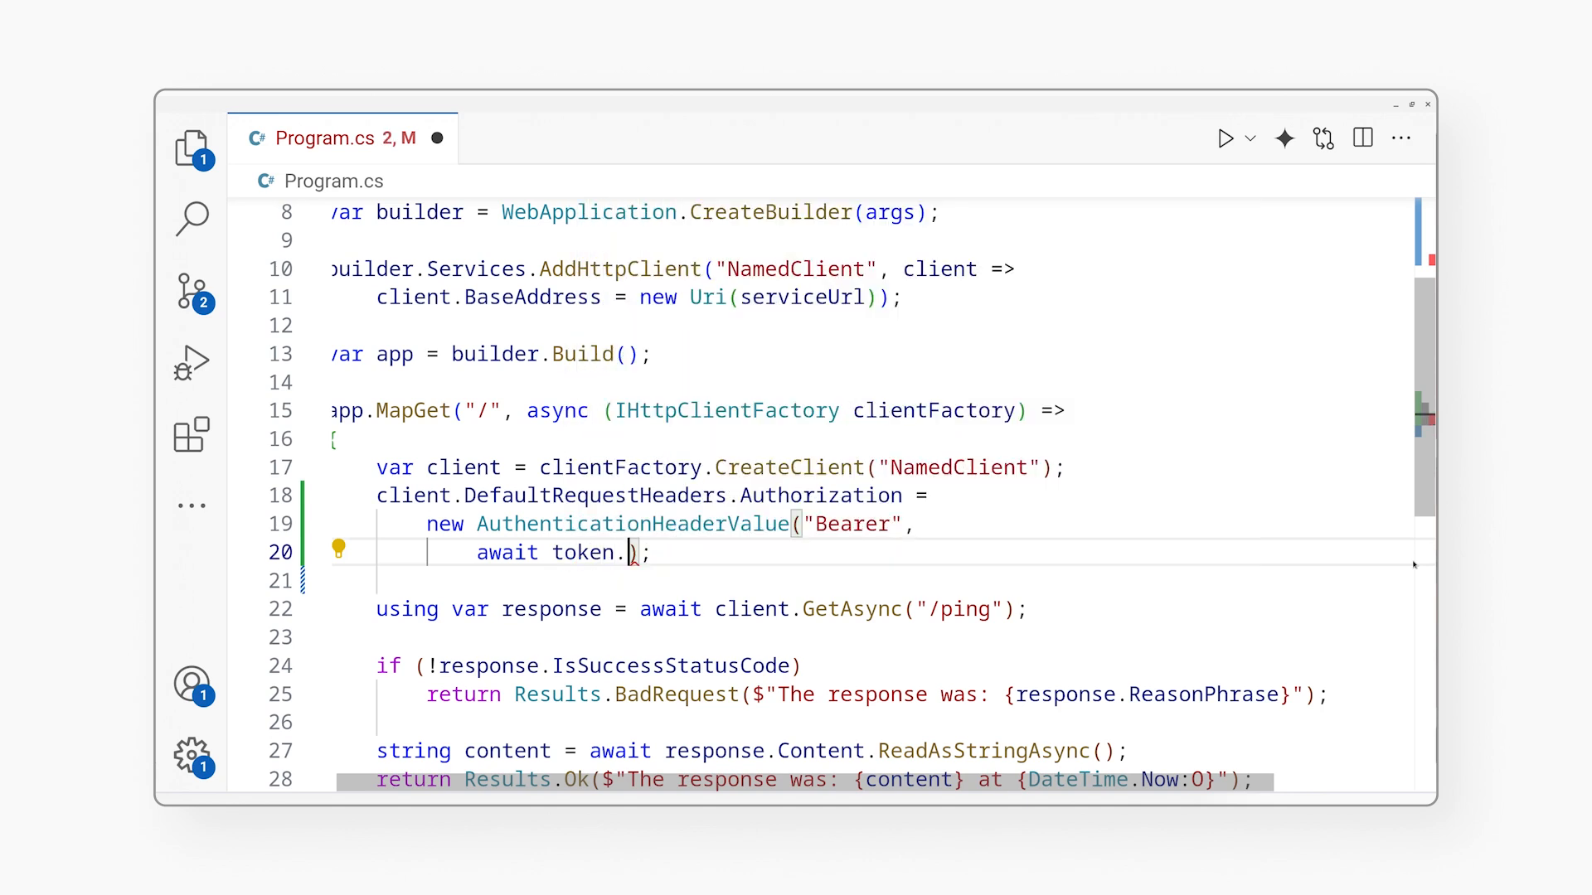
text(GetAccessTokenAsync())
text(async Task<OidcToken> GetTokenAsync(string serviceUrl)
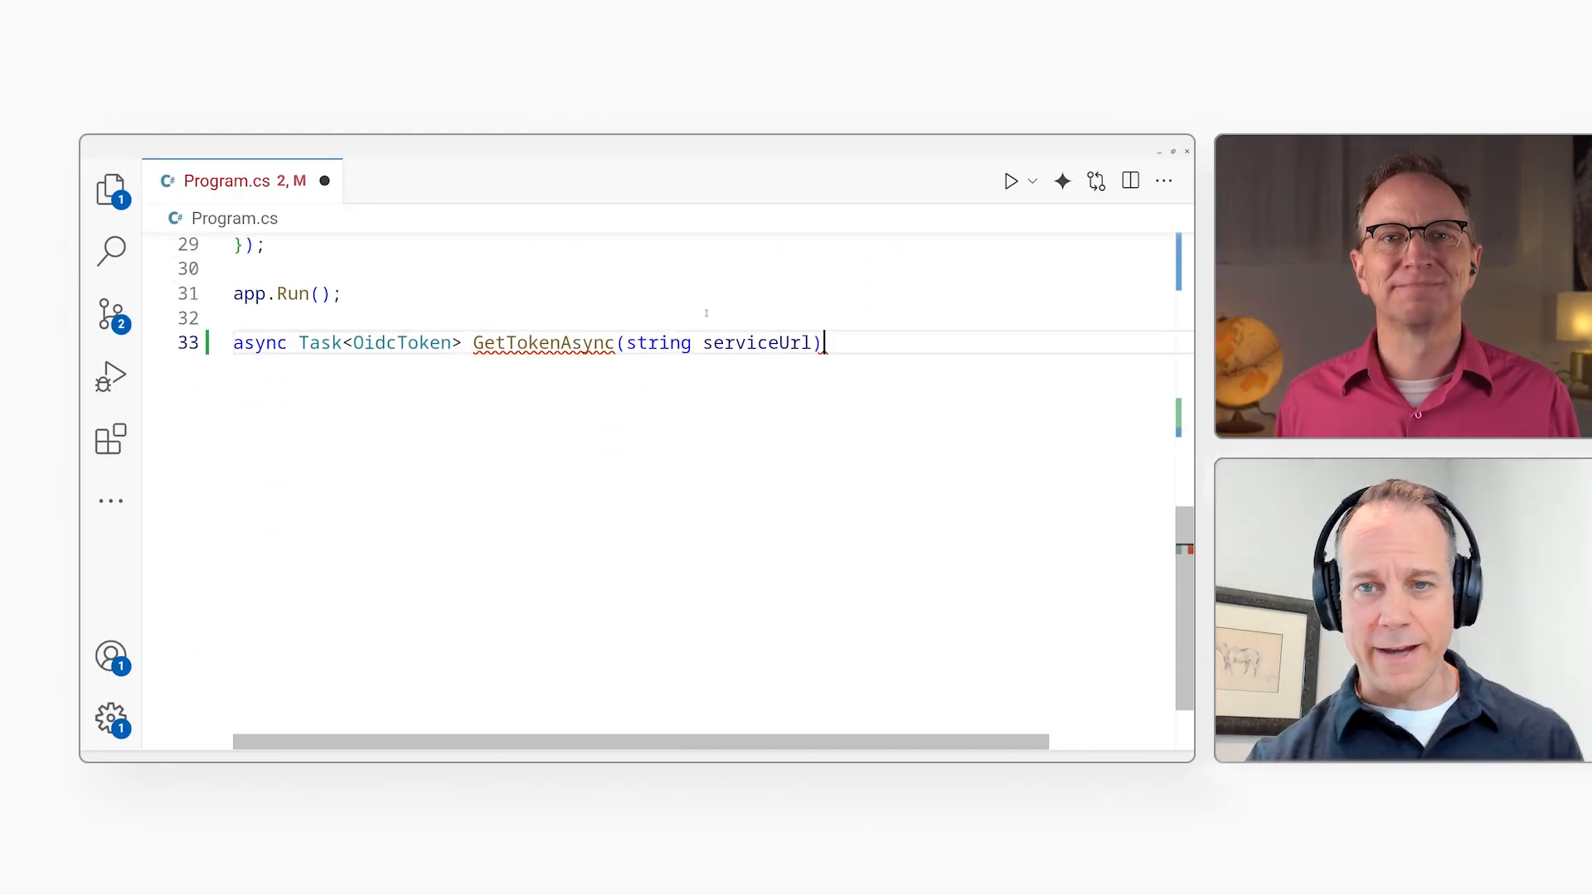
- Load credentials with GoogleCredential.GetApplicationDefaultAsync() inside GetTokenAsync
text({)
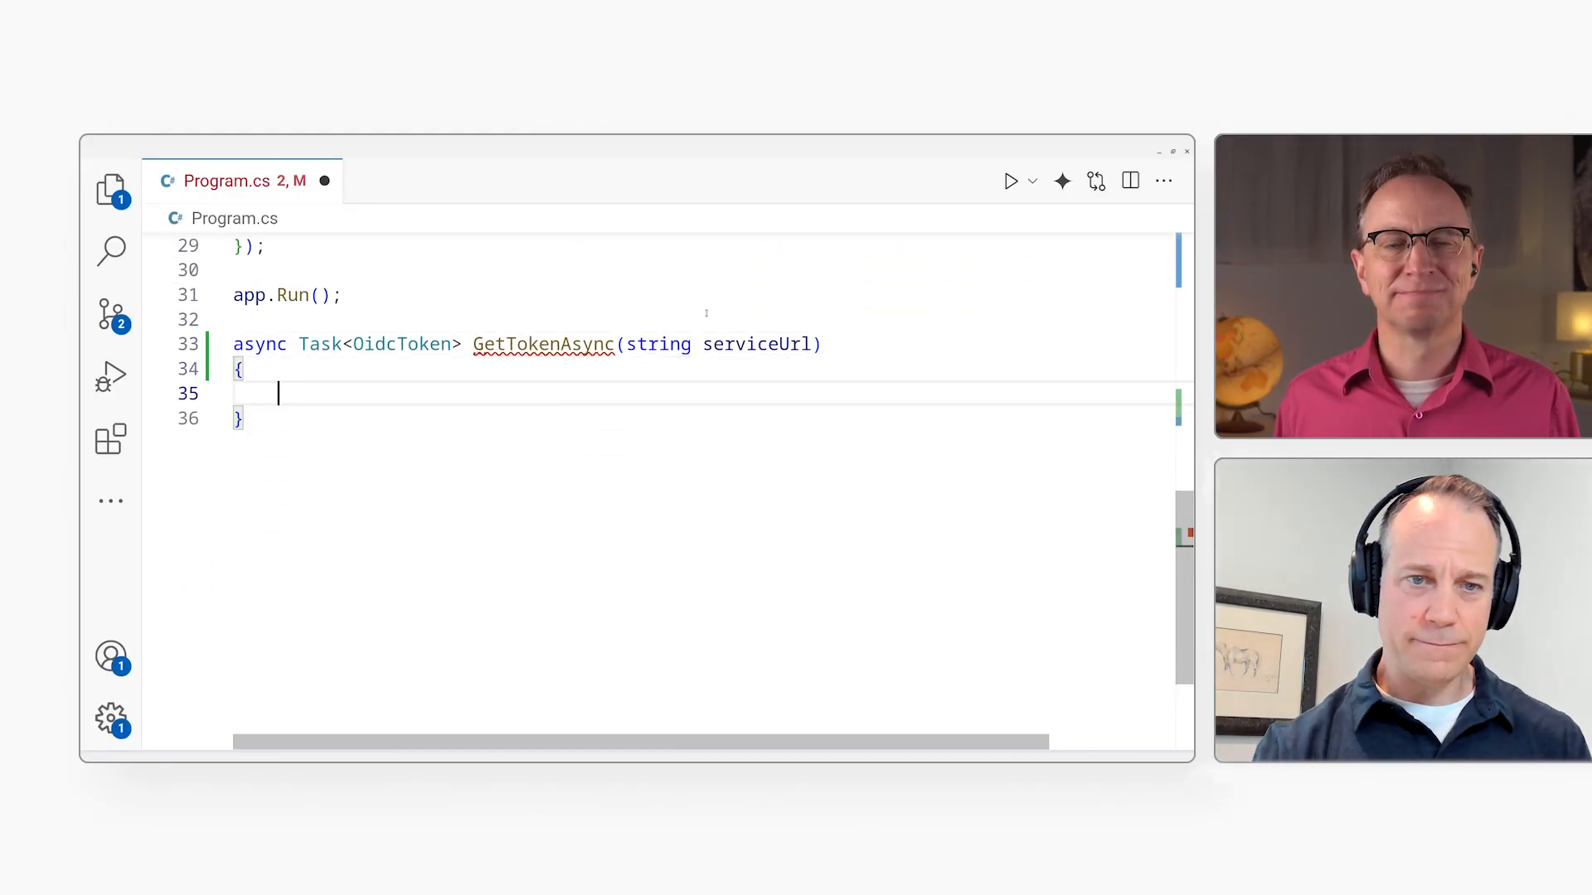
text(var credent)
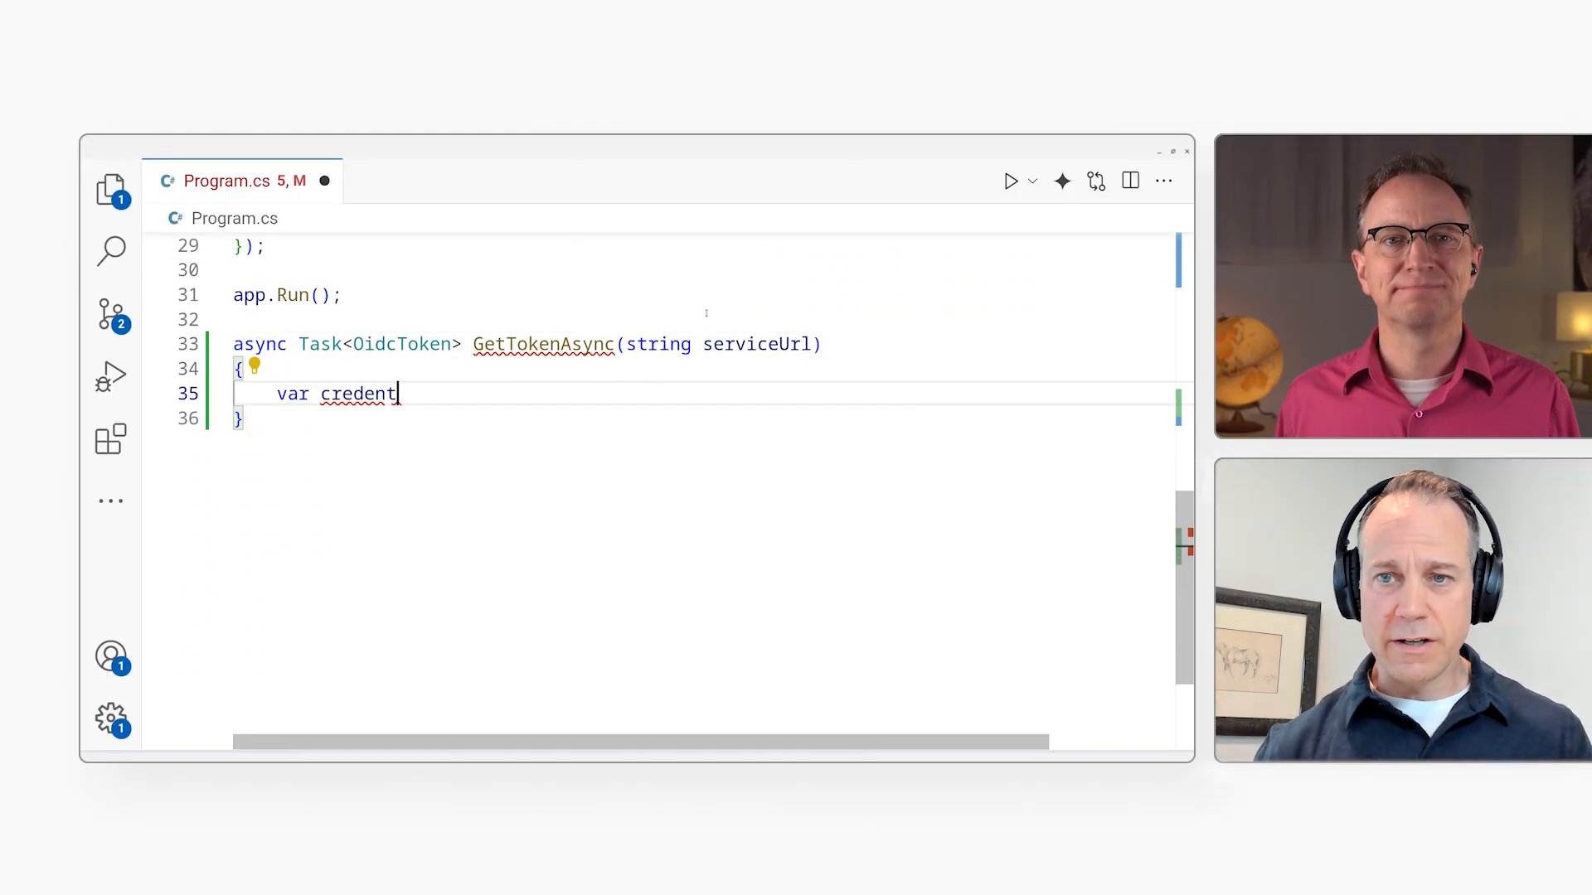
text(ials = GoogleCredential.GetApplicationDefaultAsync)
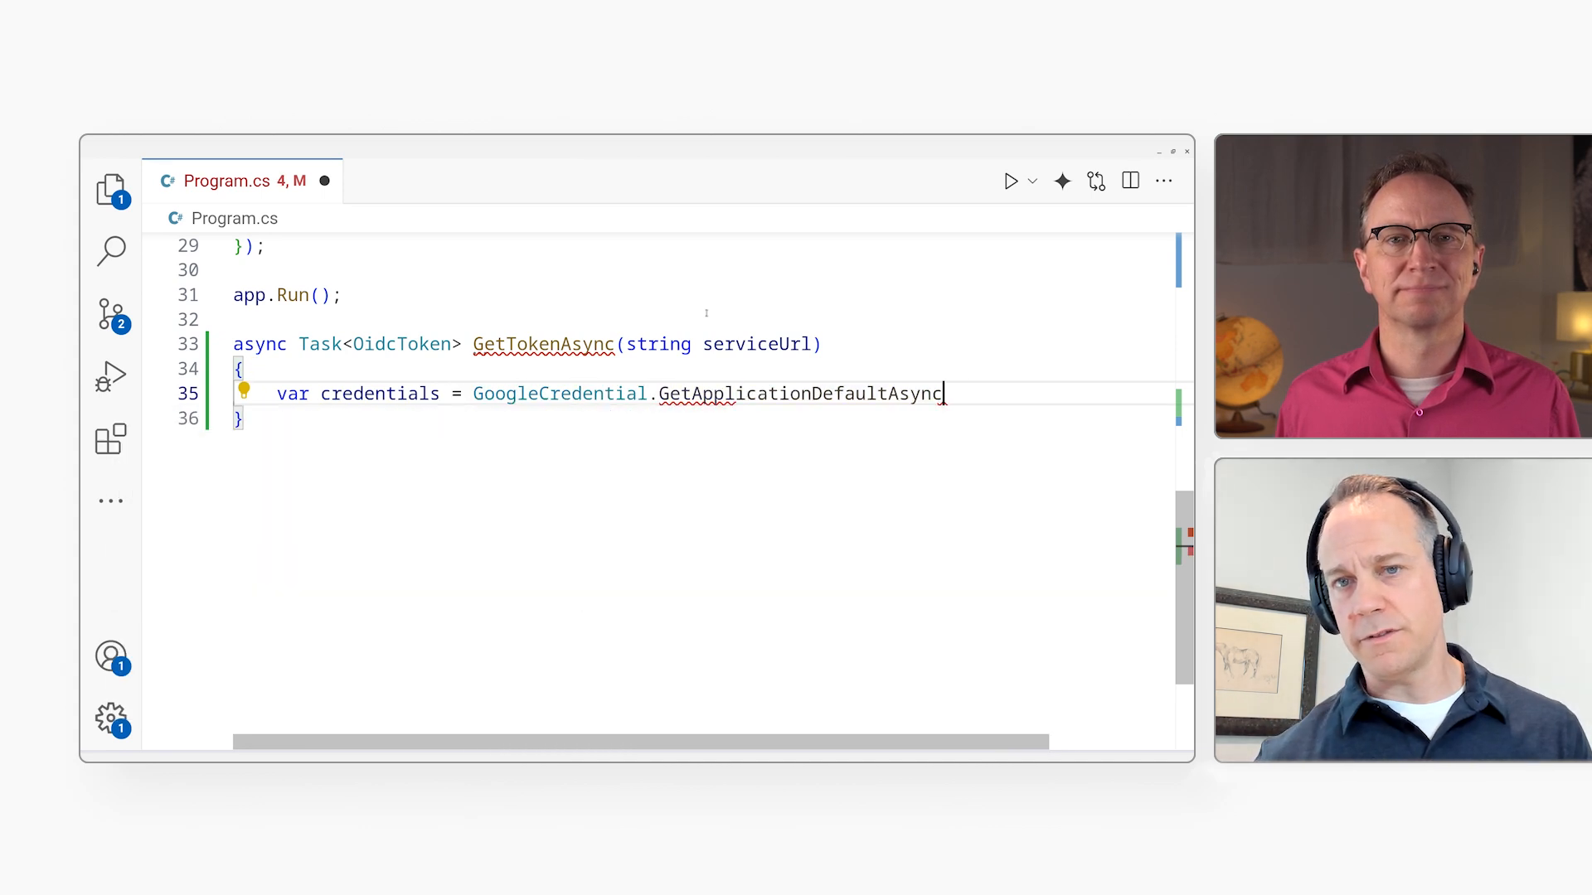
text(();)
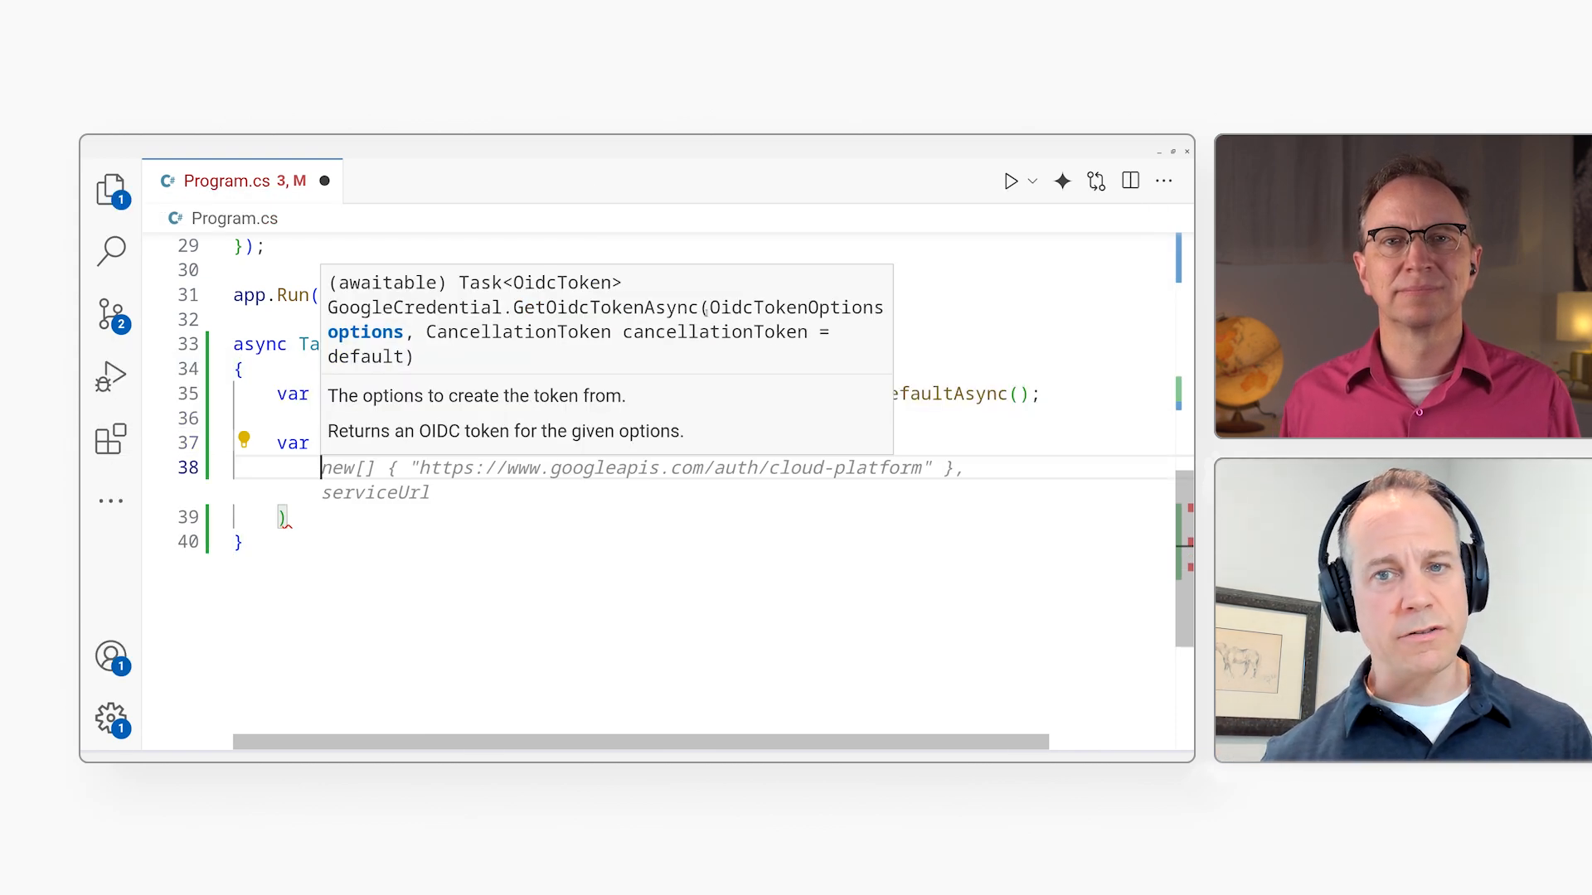
- Request the OIDC token via OidcTokenOptions.FromTargetAudience(serviceUrl) and return token
text(OidcTokenOptions.FromTargetAudience(serviceUrl)
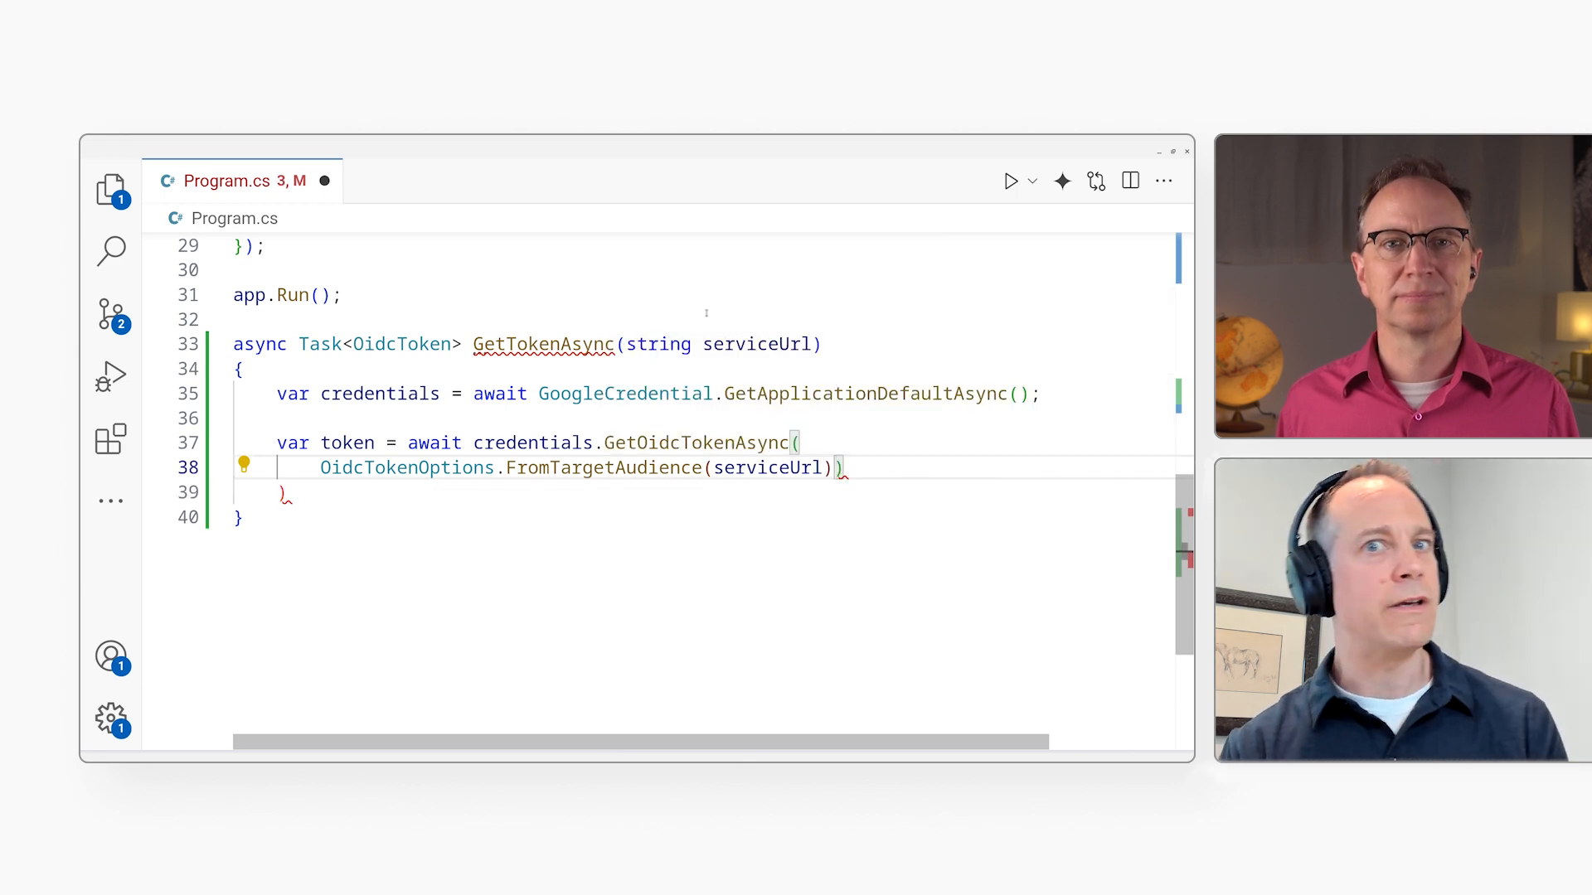
text();)
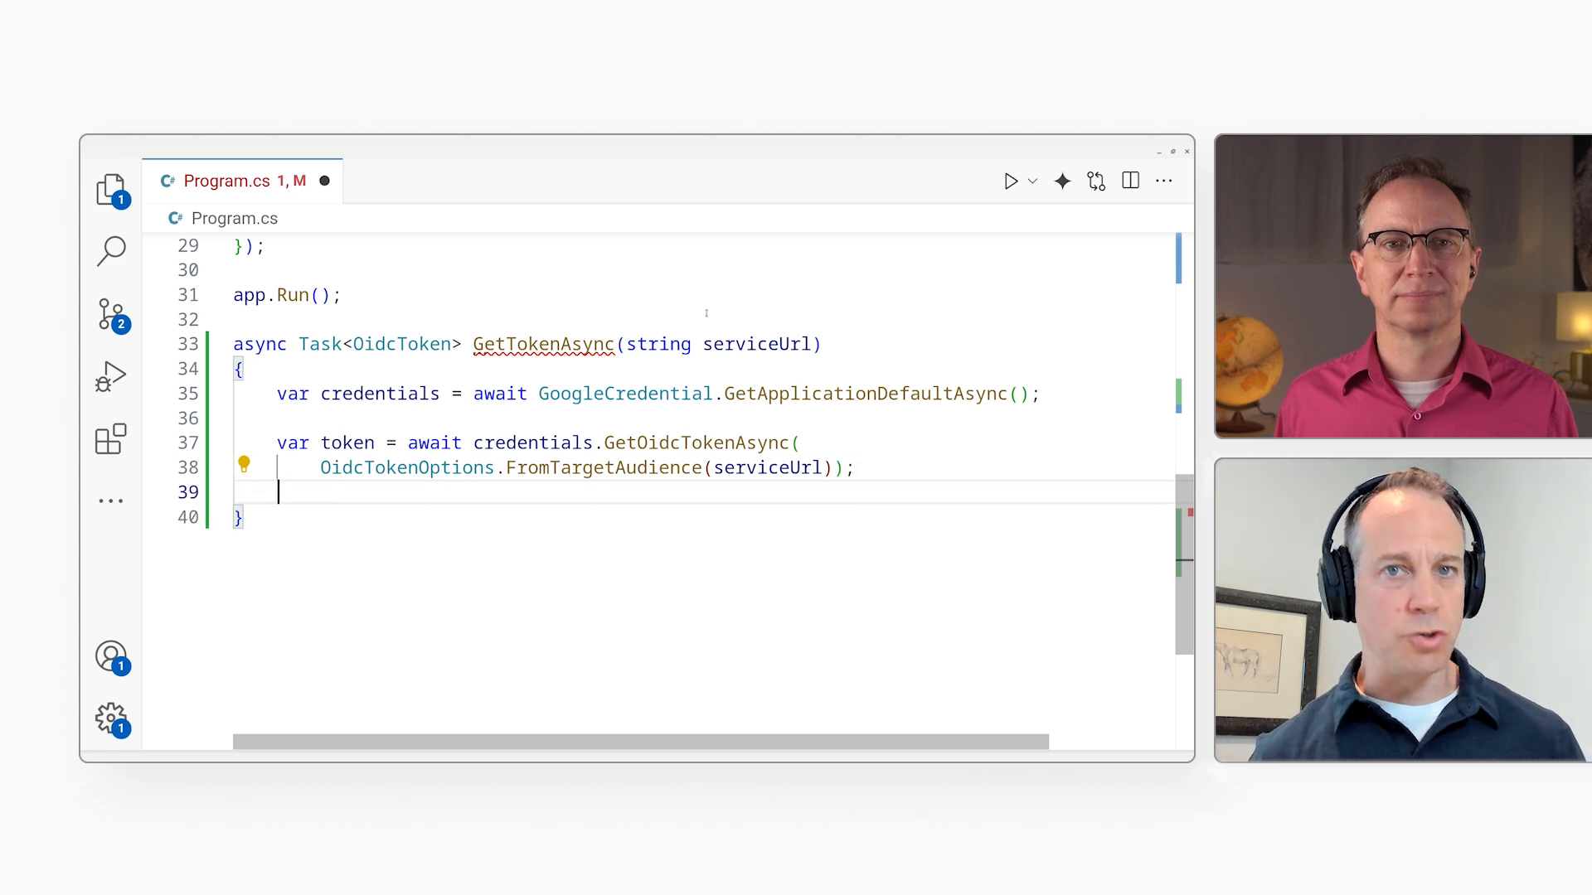
text(return t)
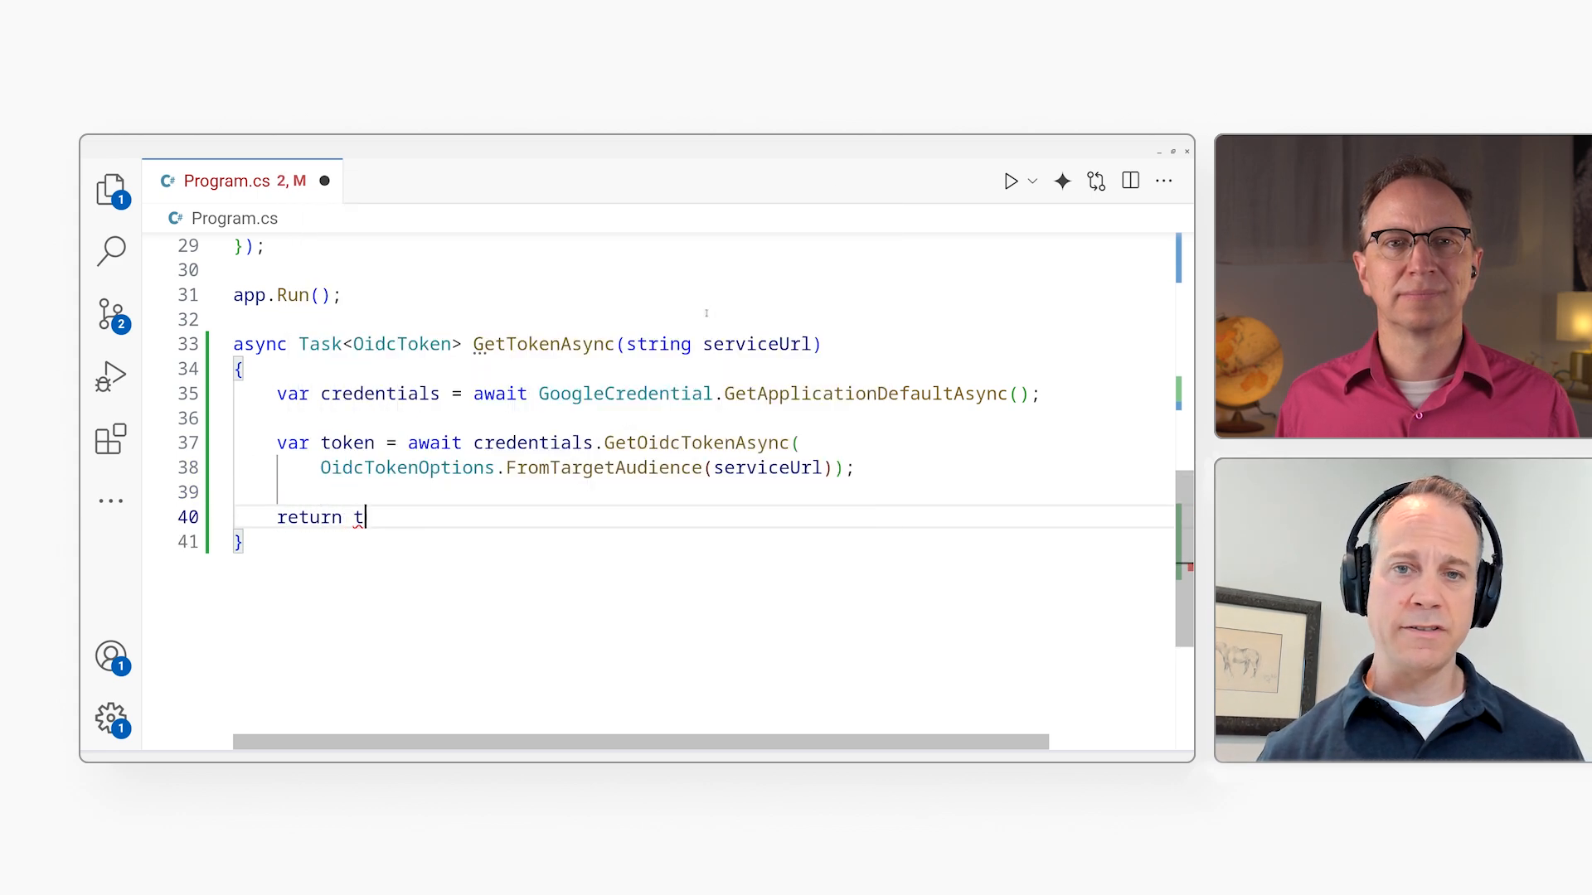
text(oken;)
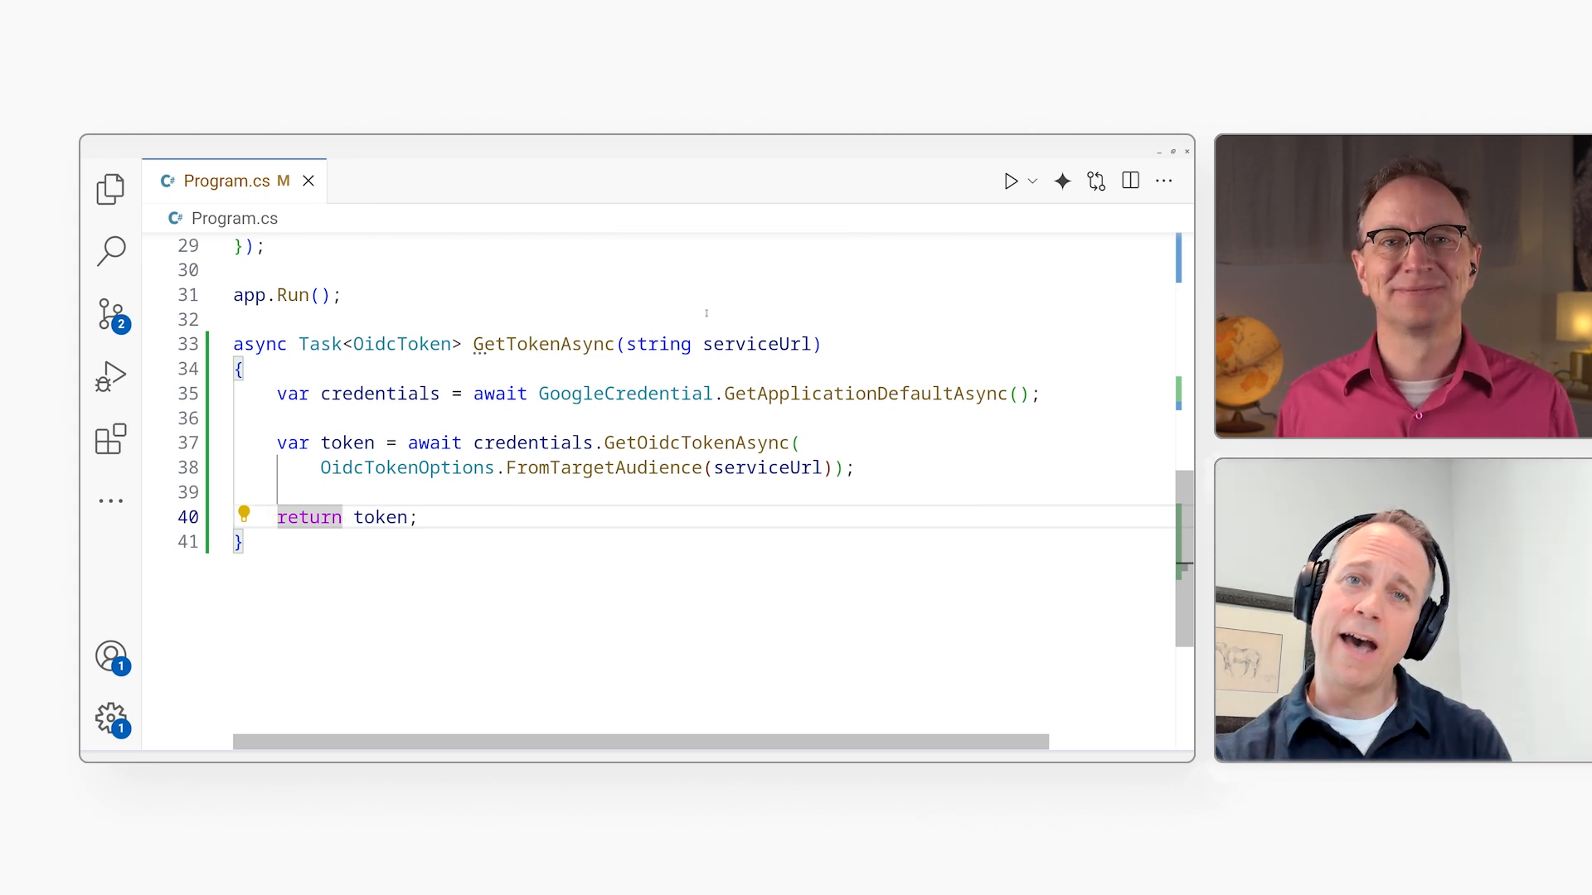
scroll(up, 3)
text(do)
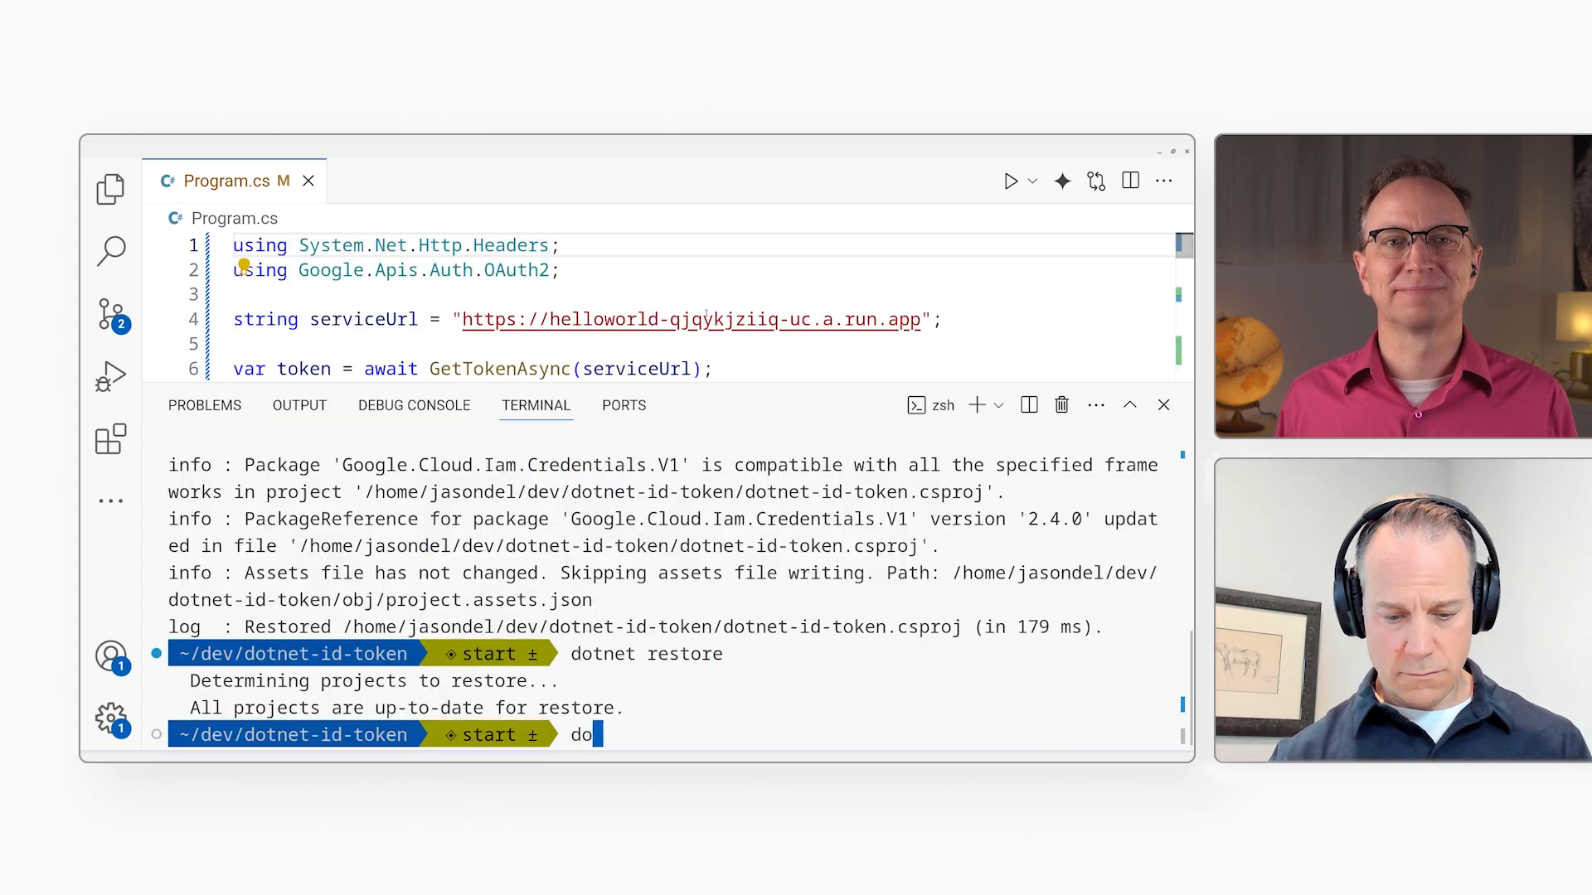
- Run the project with dotnet run, then search Quick Open for 'cloud'
text(t)
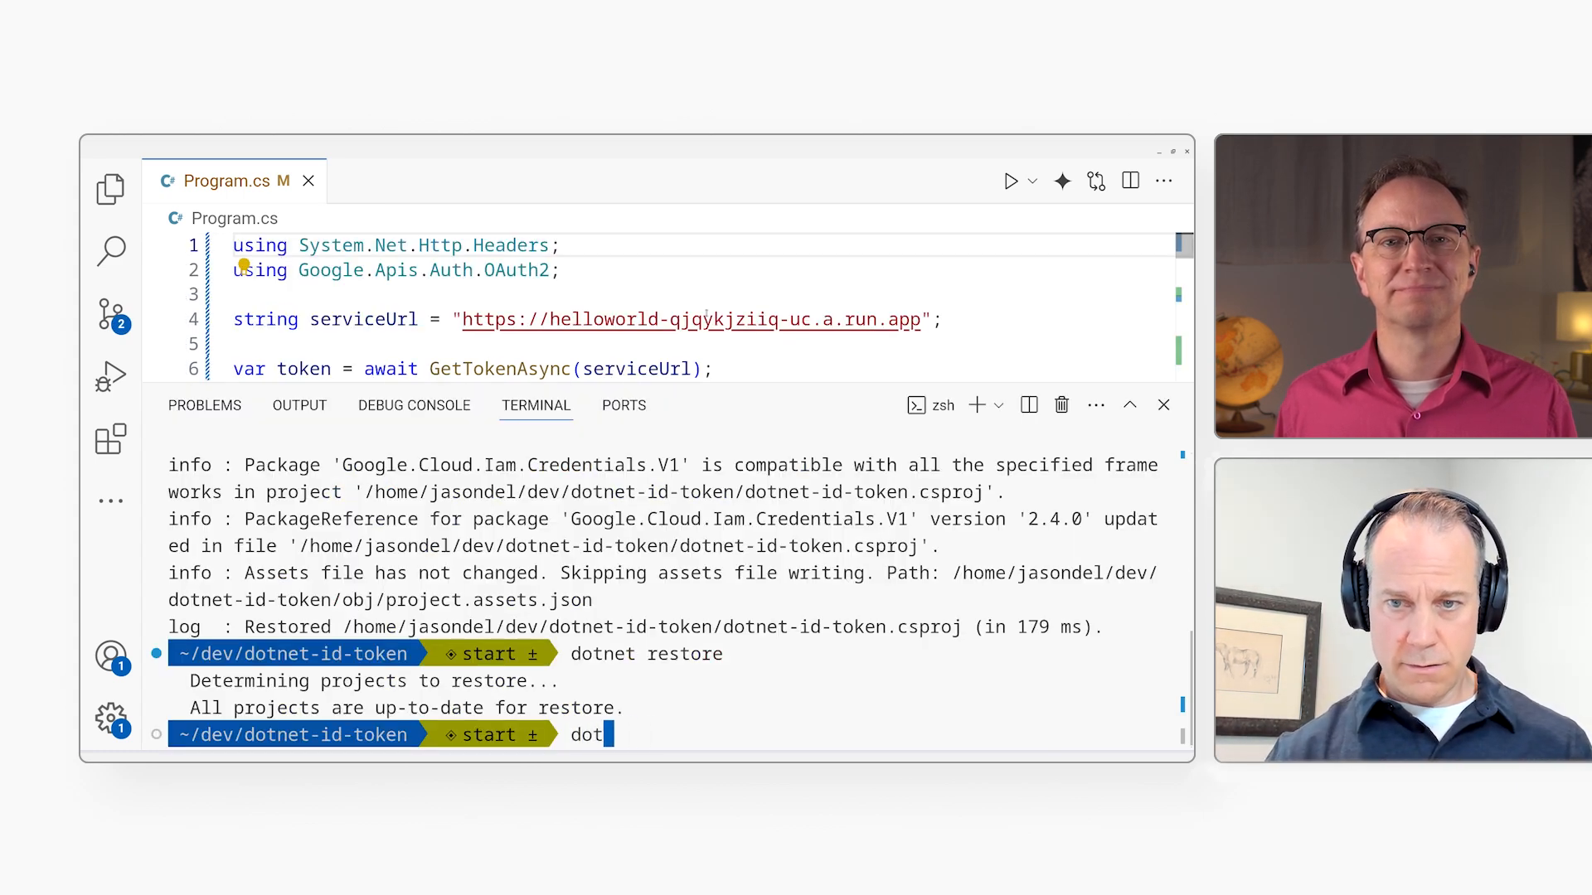
text(run)
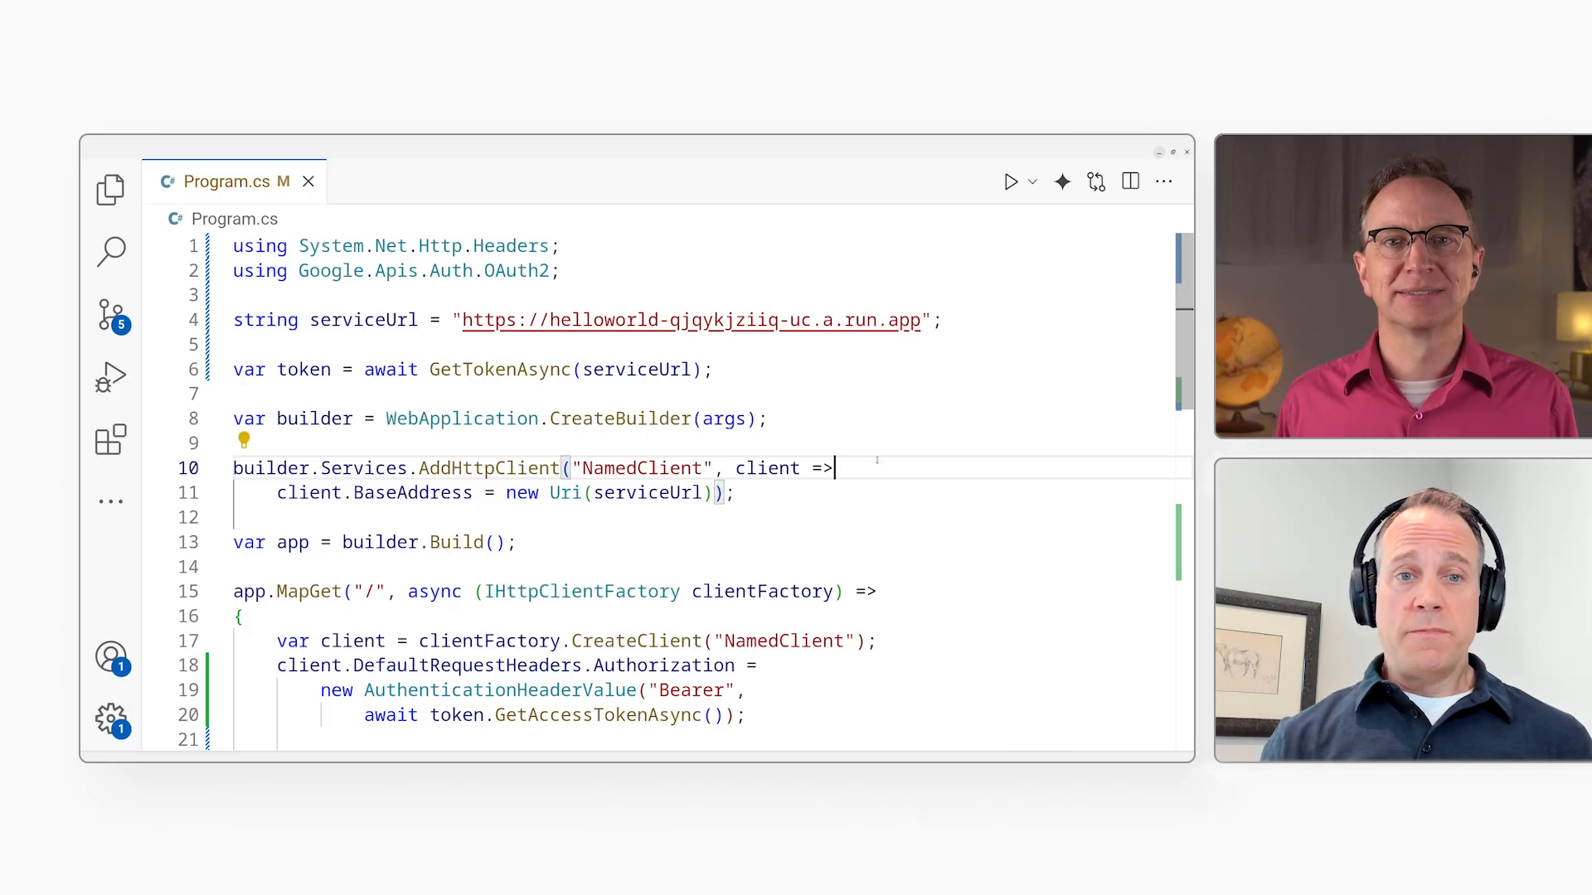
text(cloud)
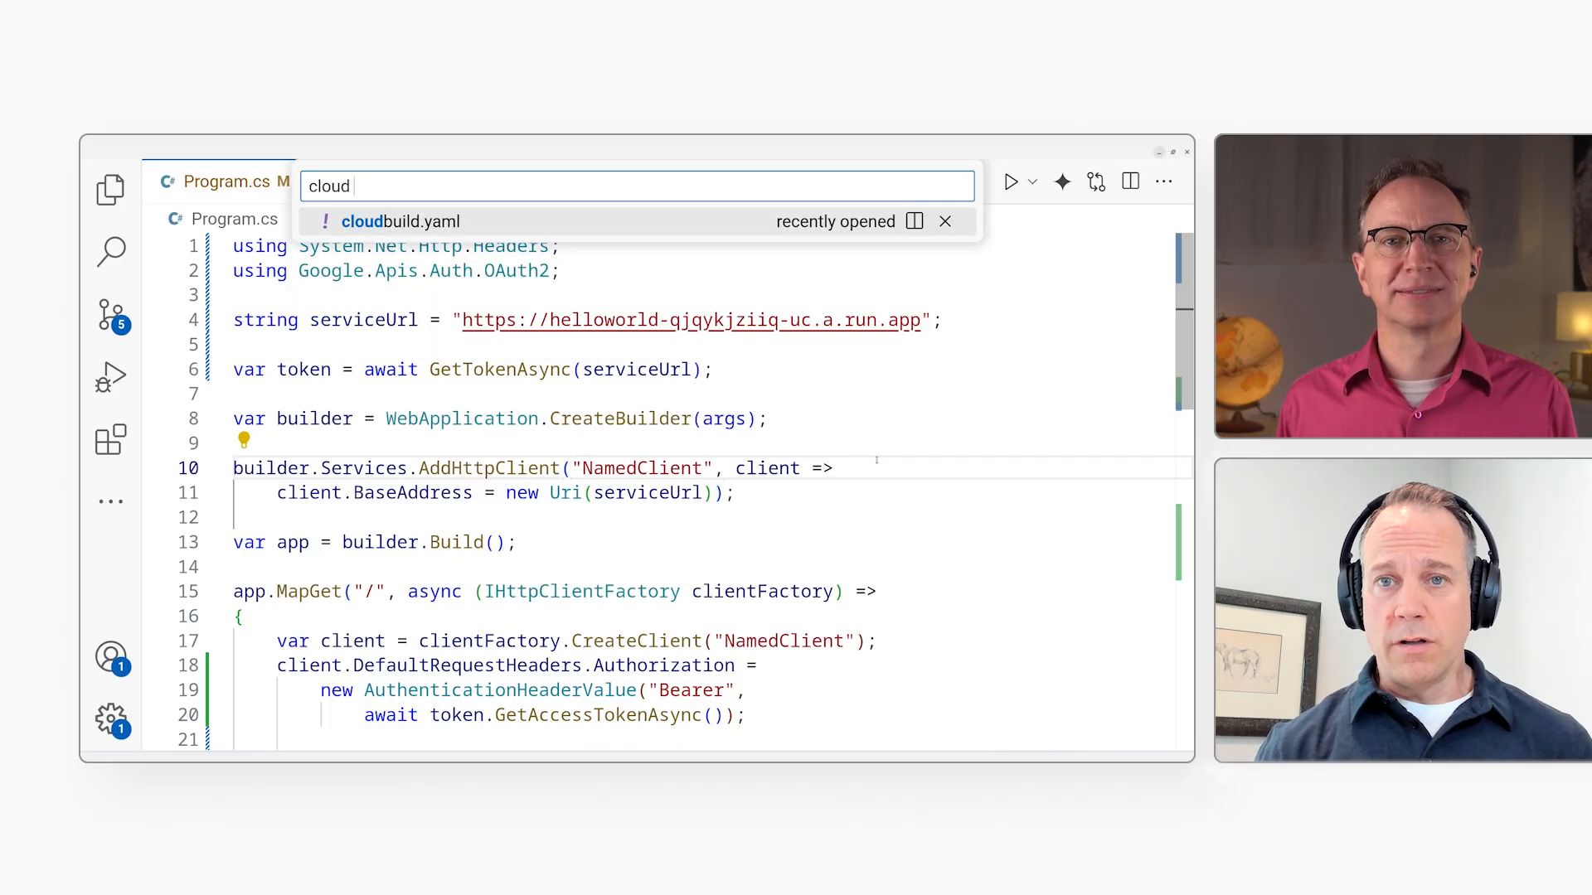
- Open cloudbuild.yaml, submit gcloud builds submit and follow the deployed service URL
click(401, 220)
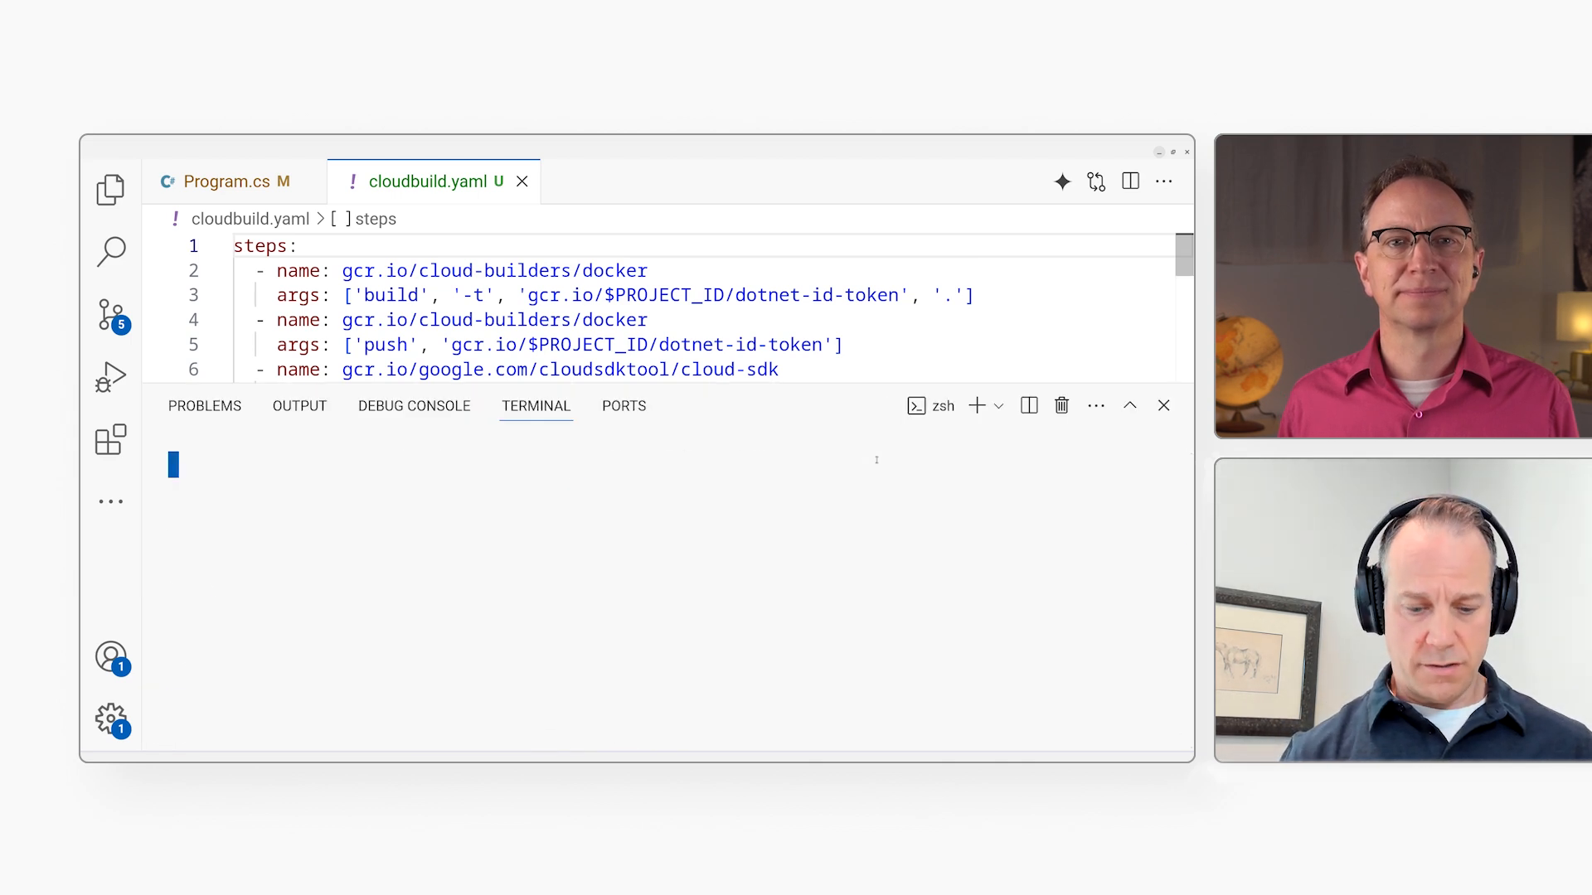
text(gcloud builds s)
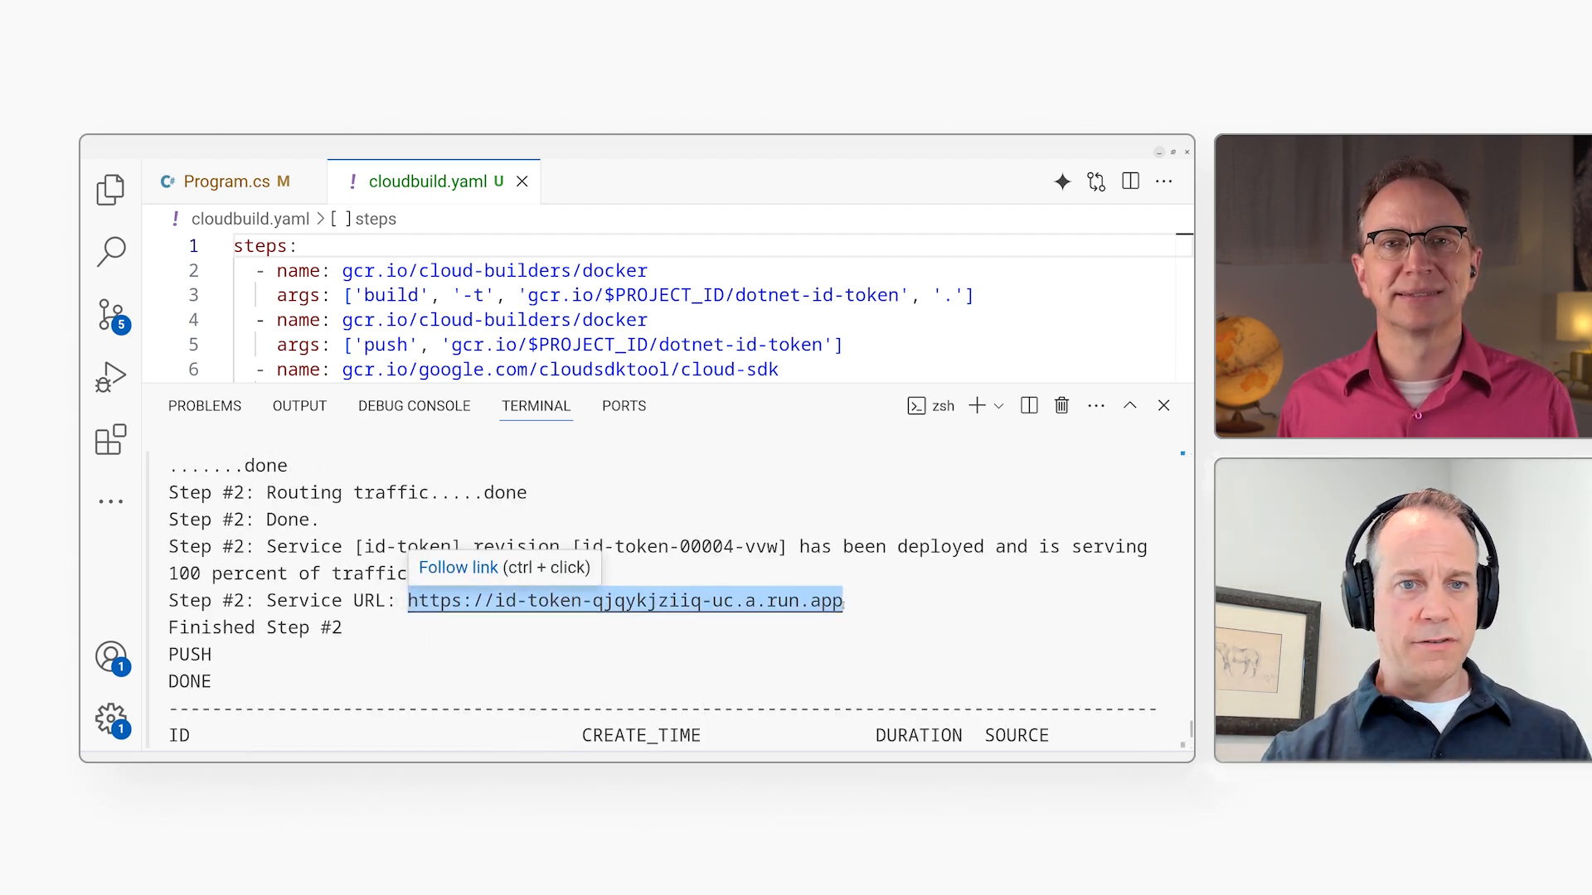
click(625, 601)
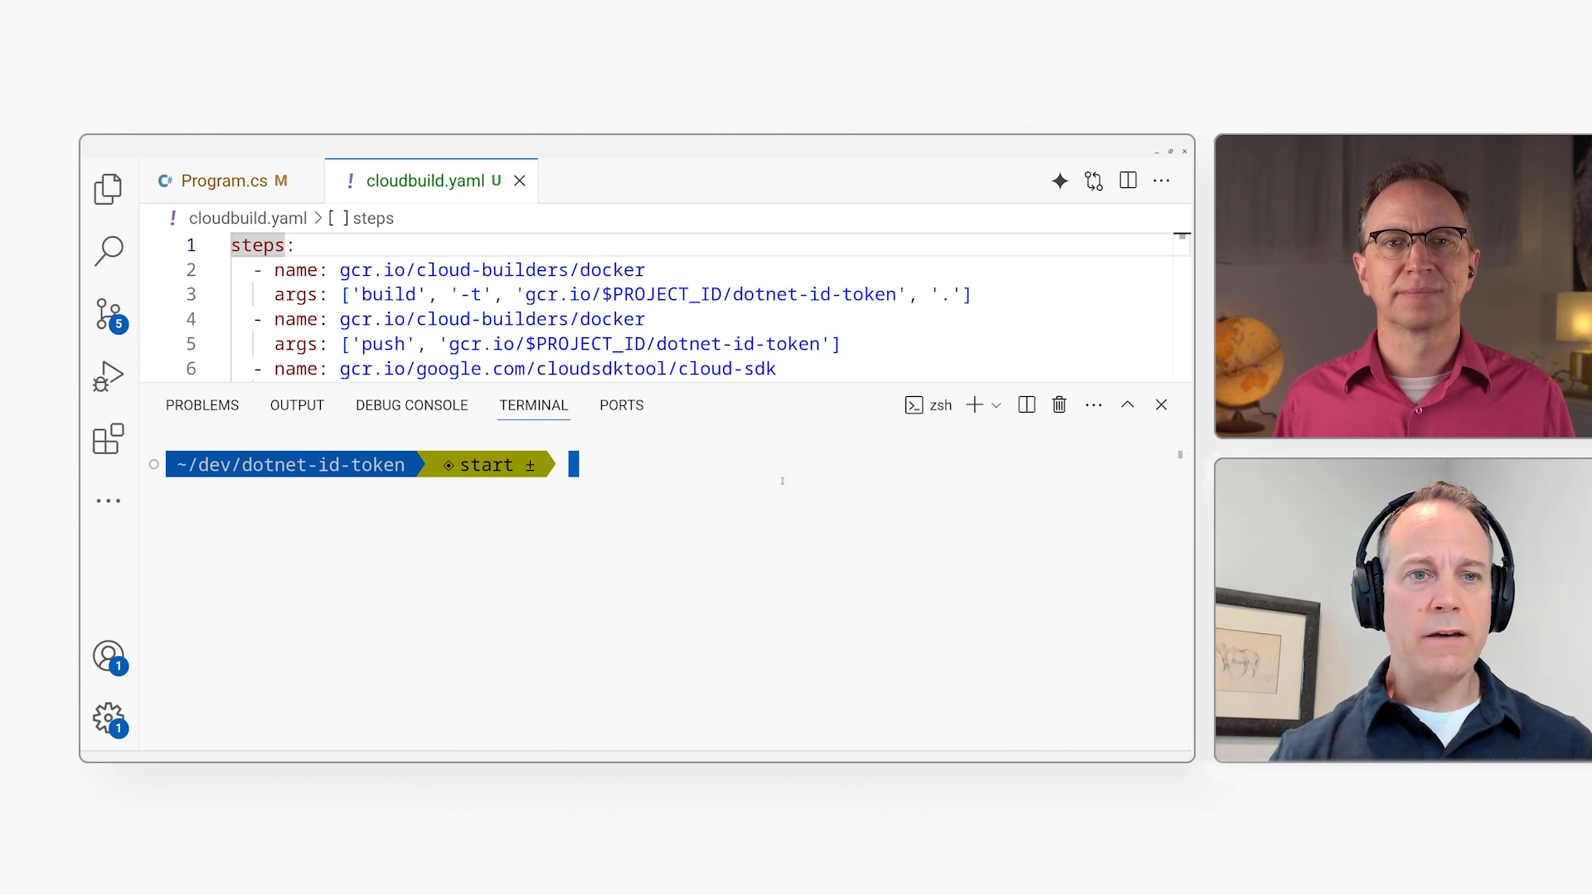
- Enter the gcloud auth application-default login command impersonating dotnet-id-token service account
text(gcloud auth application-default login --impersonate-service-account dotnet-id-token@$PROJECT_ID.iam.gserviceaccount.com)
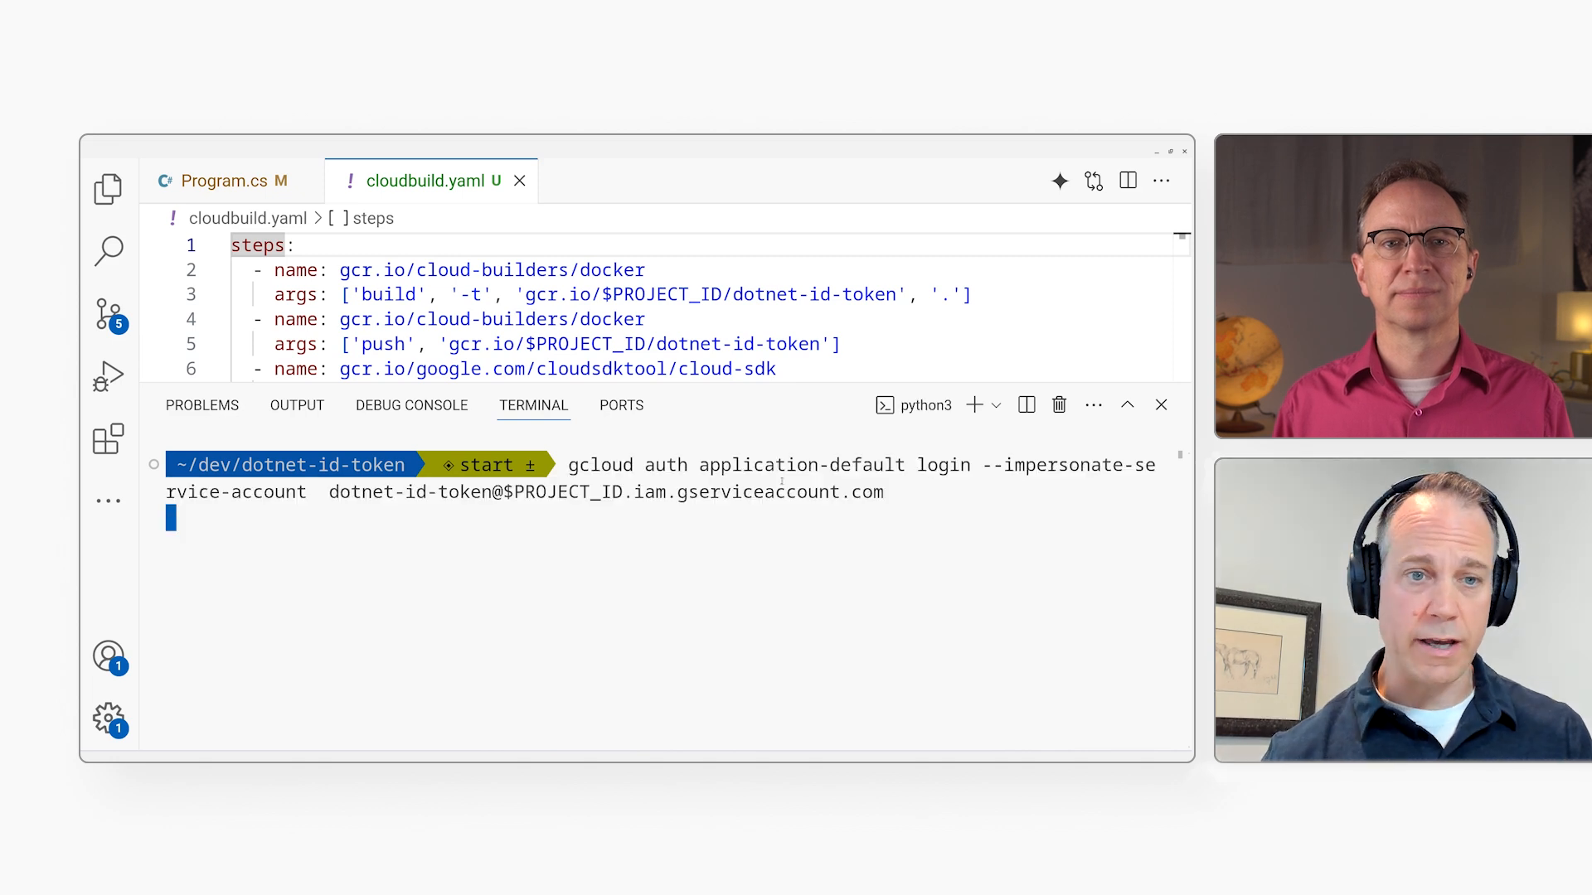
- Run the impersonated application-default login and choose the Google account to authorize
key(Enter)
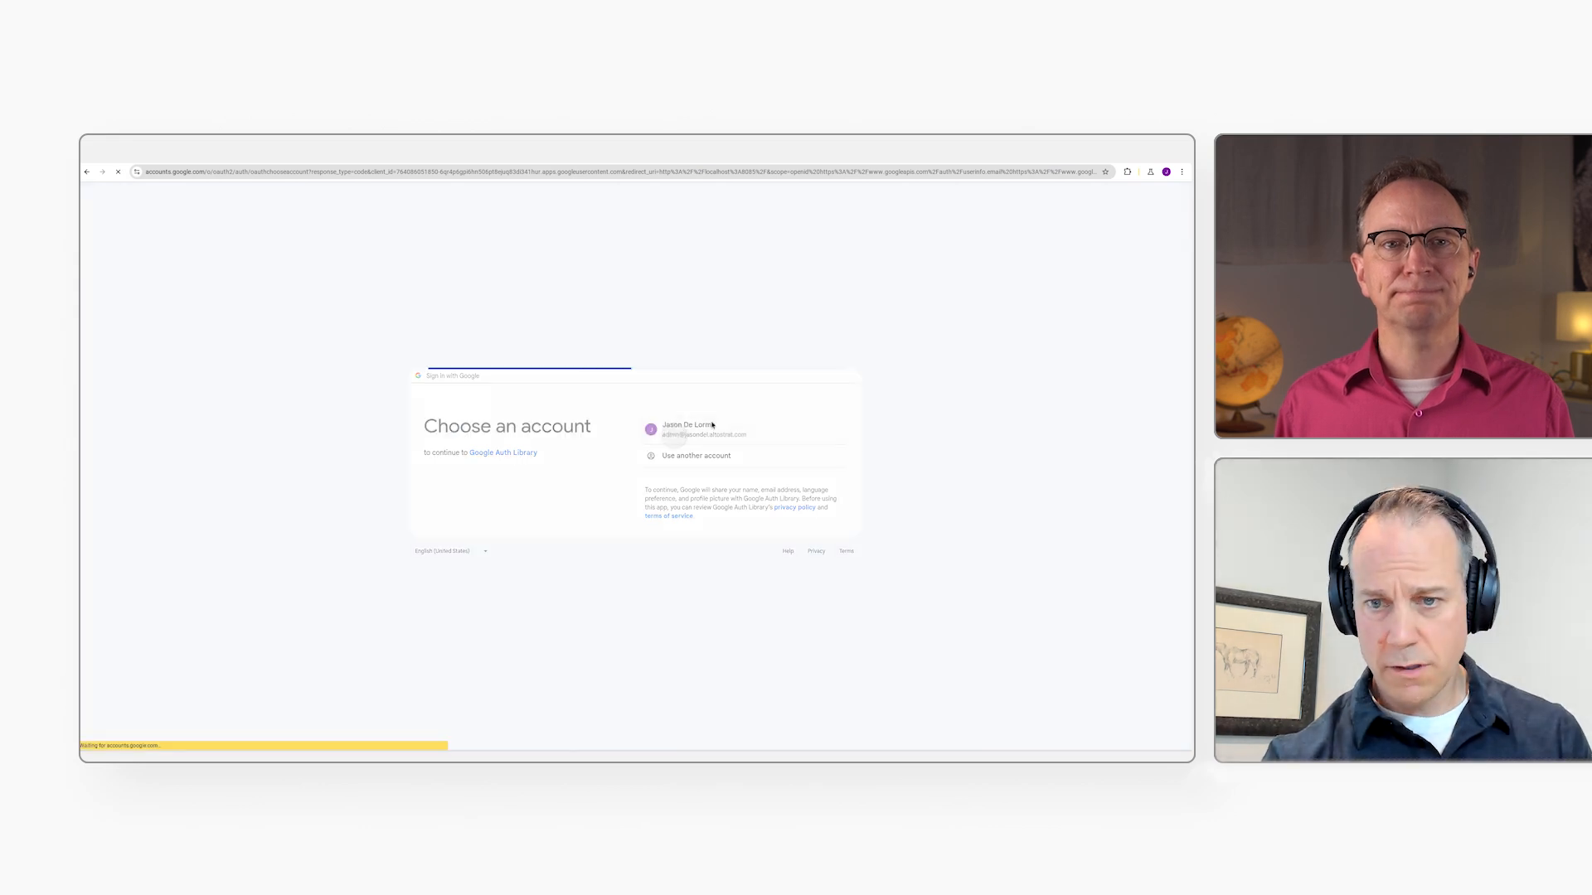
click(699, 428)
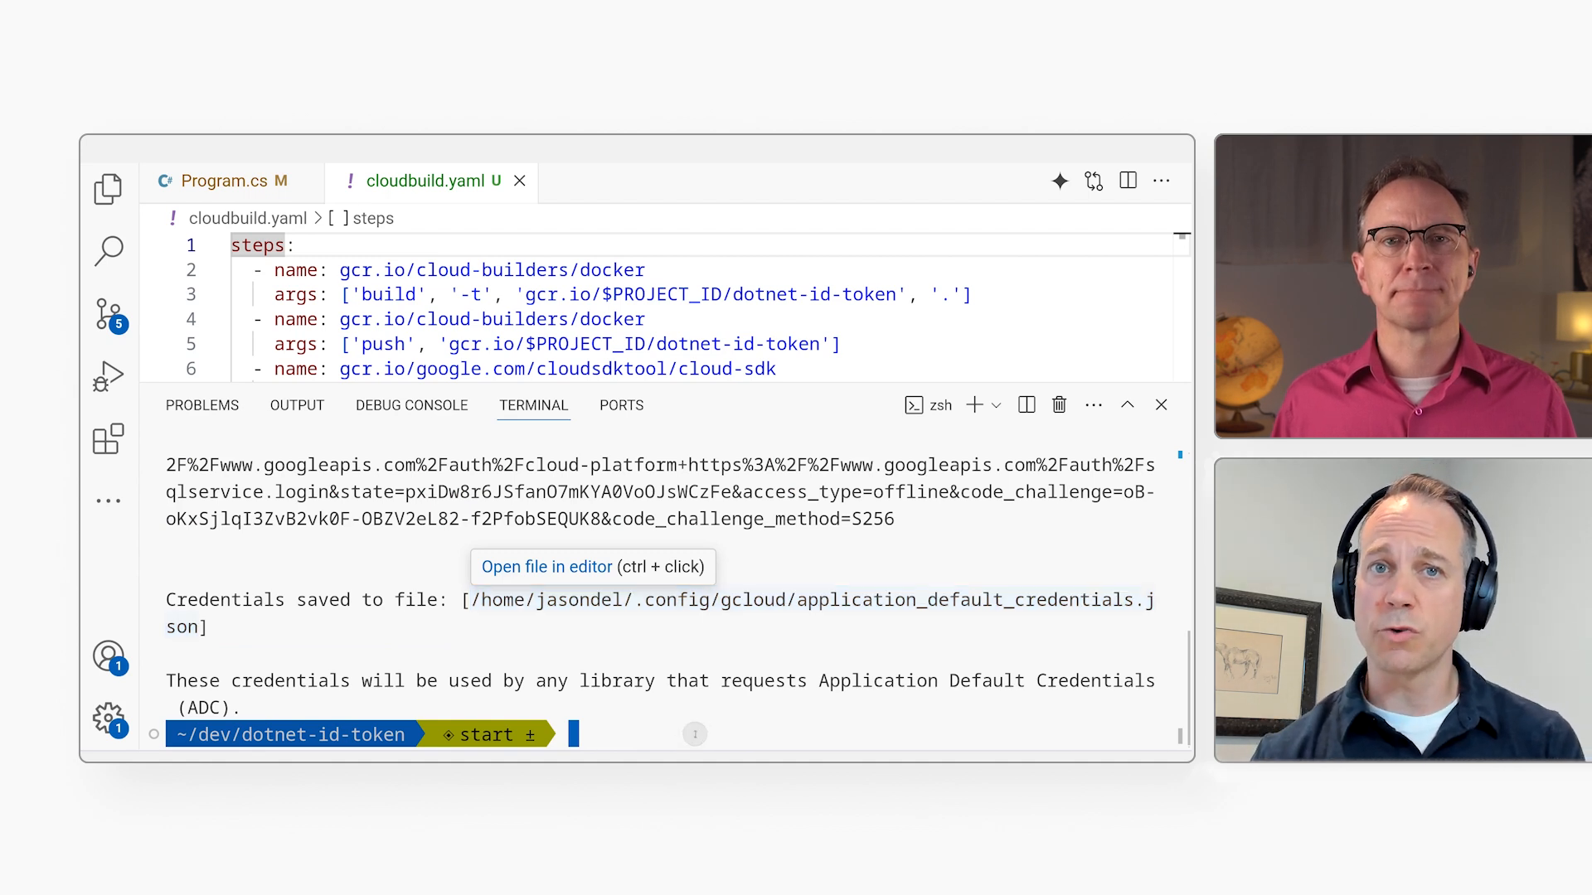
- Begin the export command for the GOOGLE_APPLICATION_CREDENTIALS variable in the terminal
text(export GOOGLE_APPLICATION)
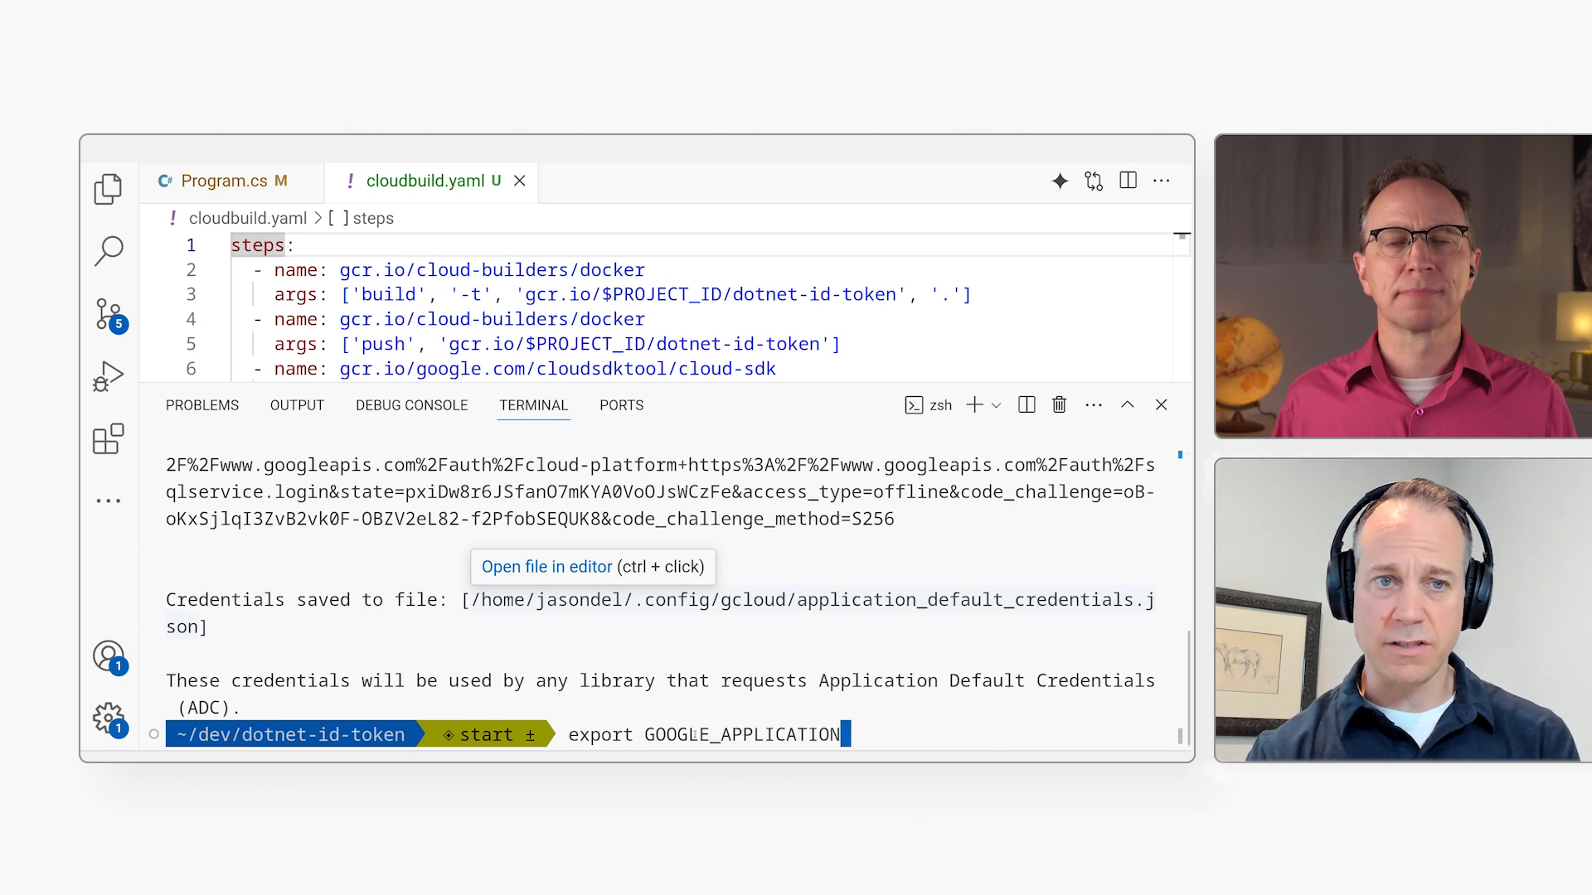
- Export GOOGLE_APPLICATION_CREDENTIALS=/home/jasondel/.config/gcloud/application_default_credentials.json for the session
text(_CREDENTIALS=)
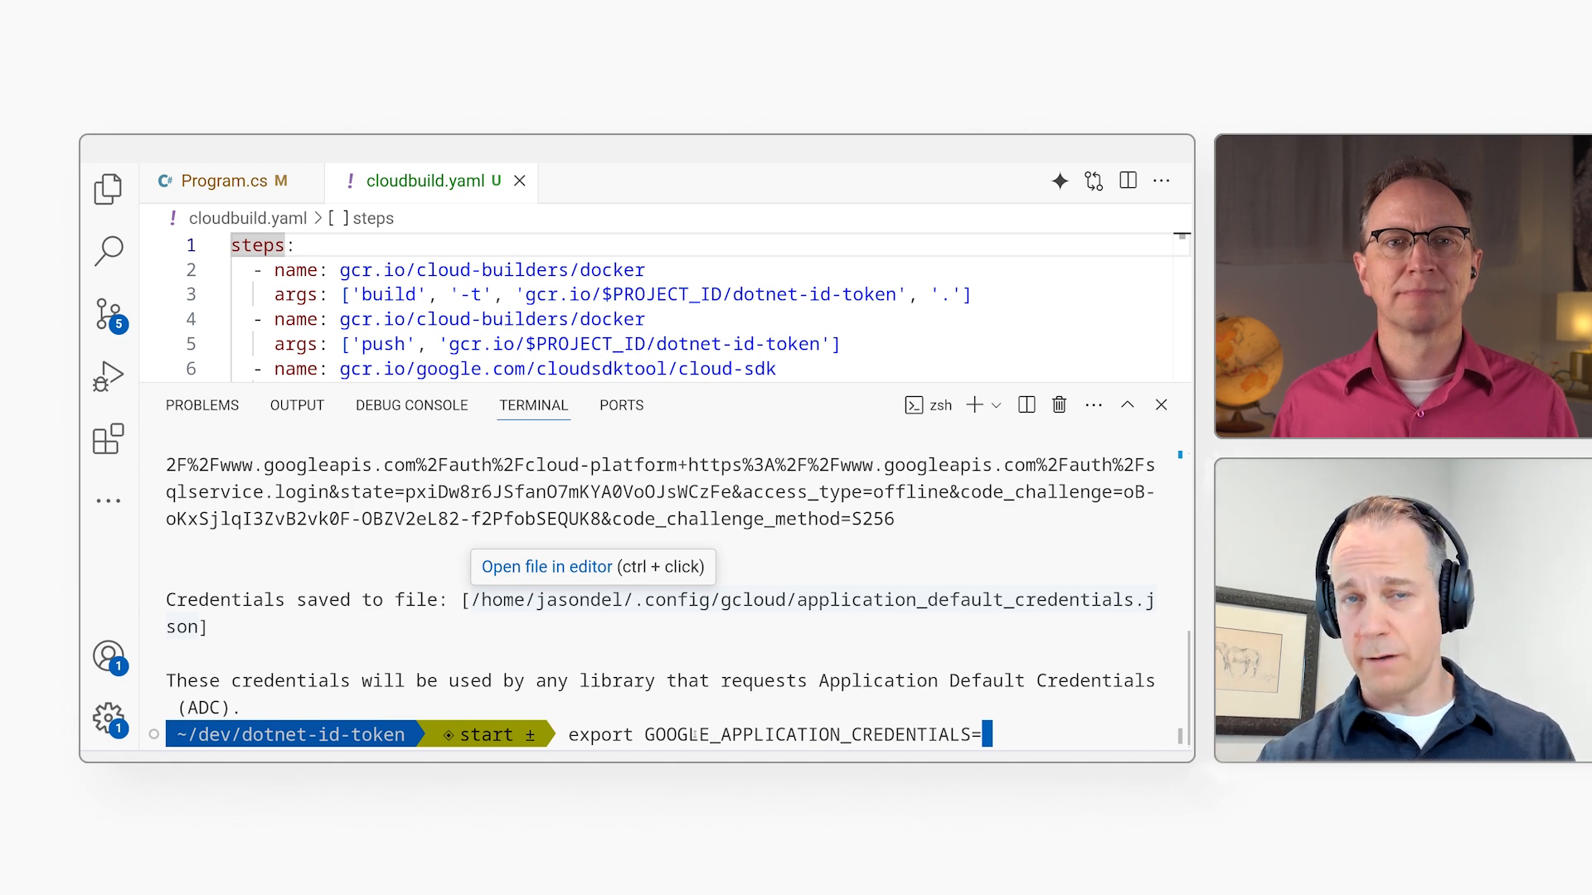
text(/home/jasondel/.config/gcloud/application_default_credentials.json)
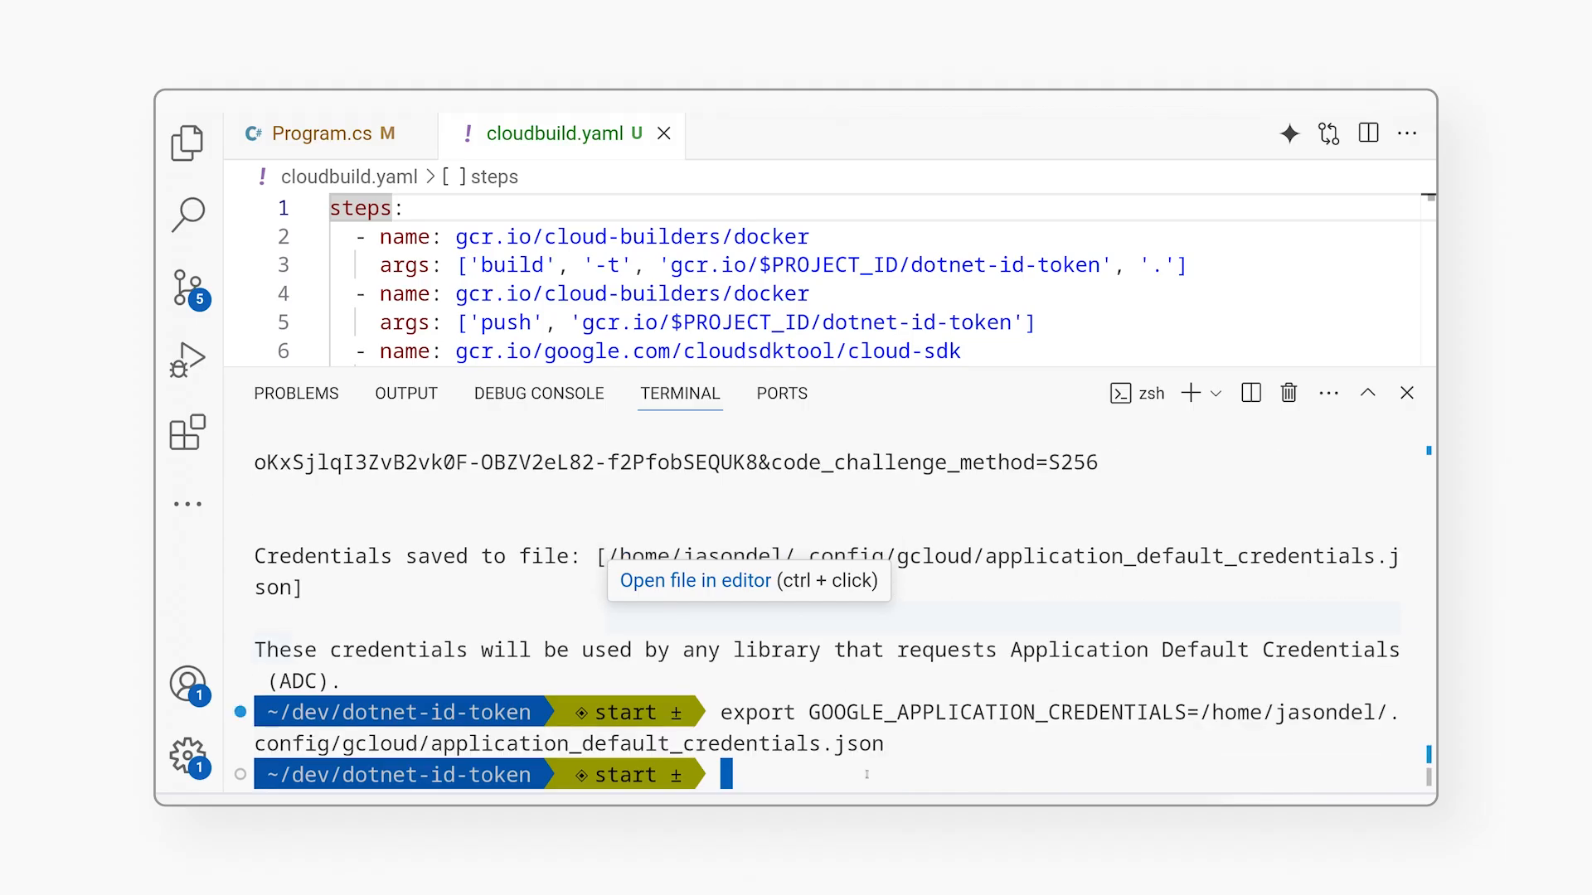
- Run cat $GOOGLE_APPLICATION_CREDENTIALS and highlight the impersonated service account in the output
text(cat $GOOGLE_APPLICATION_CREDENTIALS)
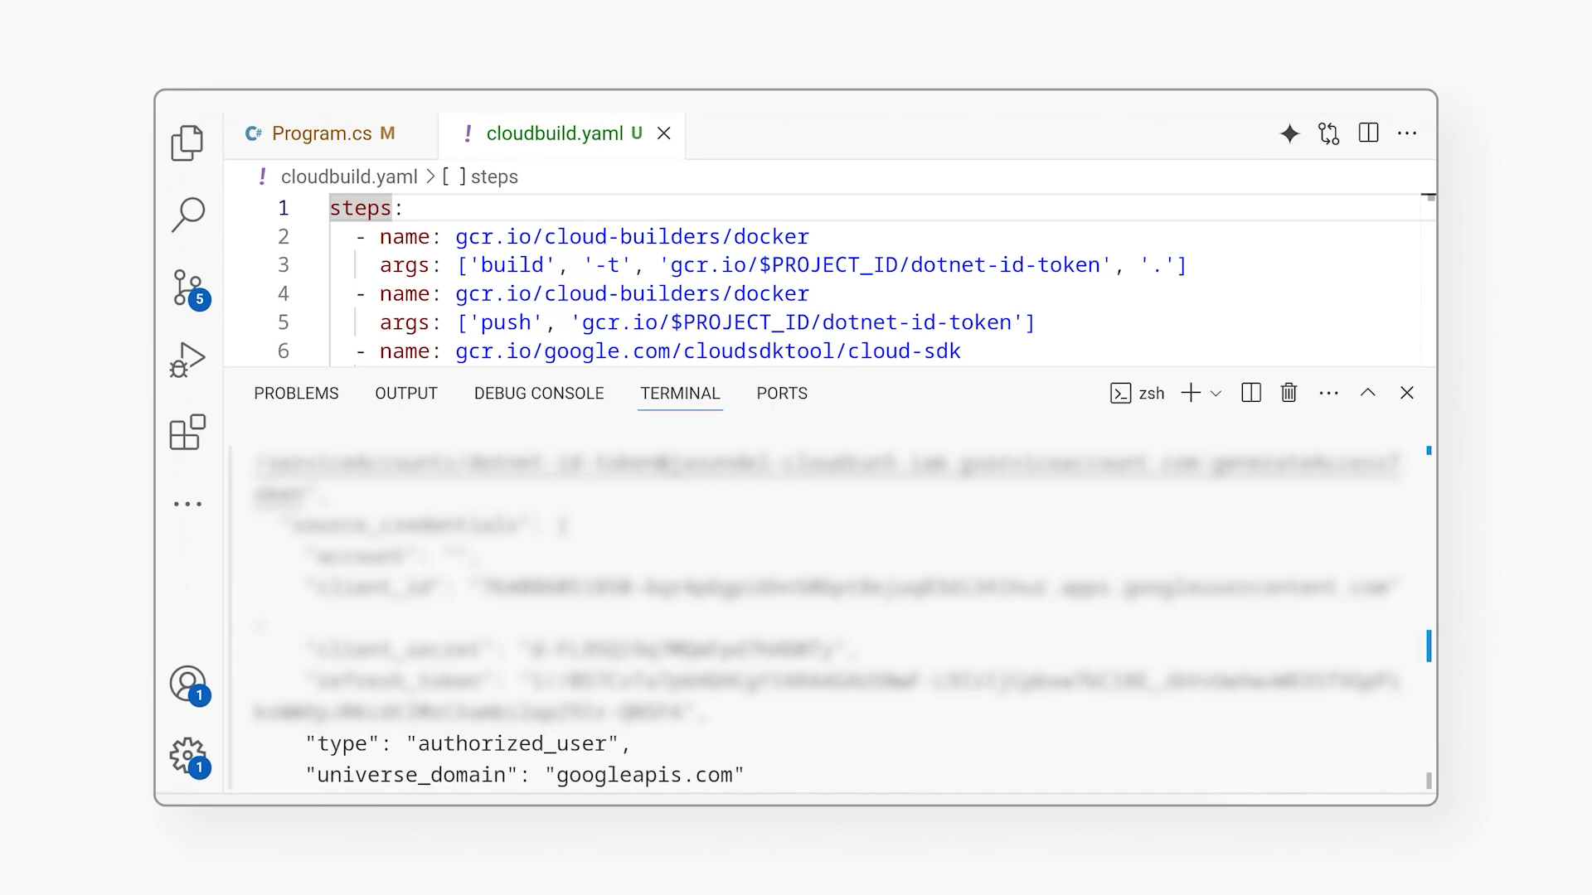
drag(468, 464, 1024, 464)
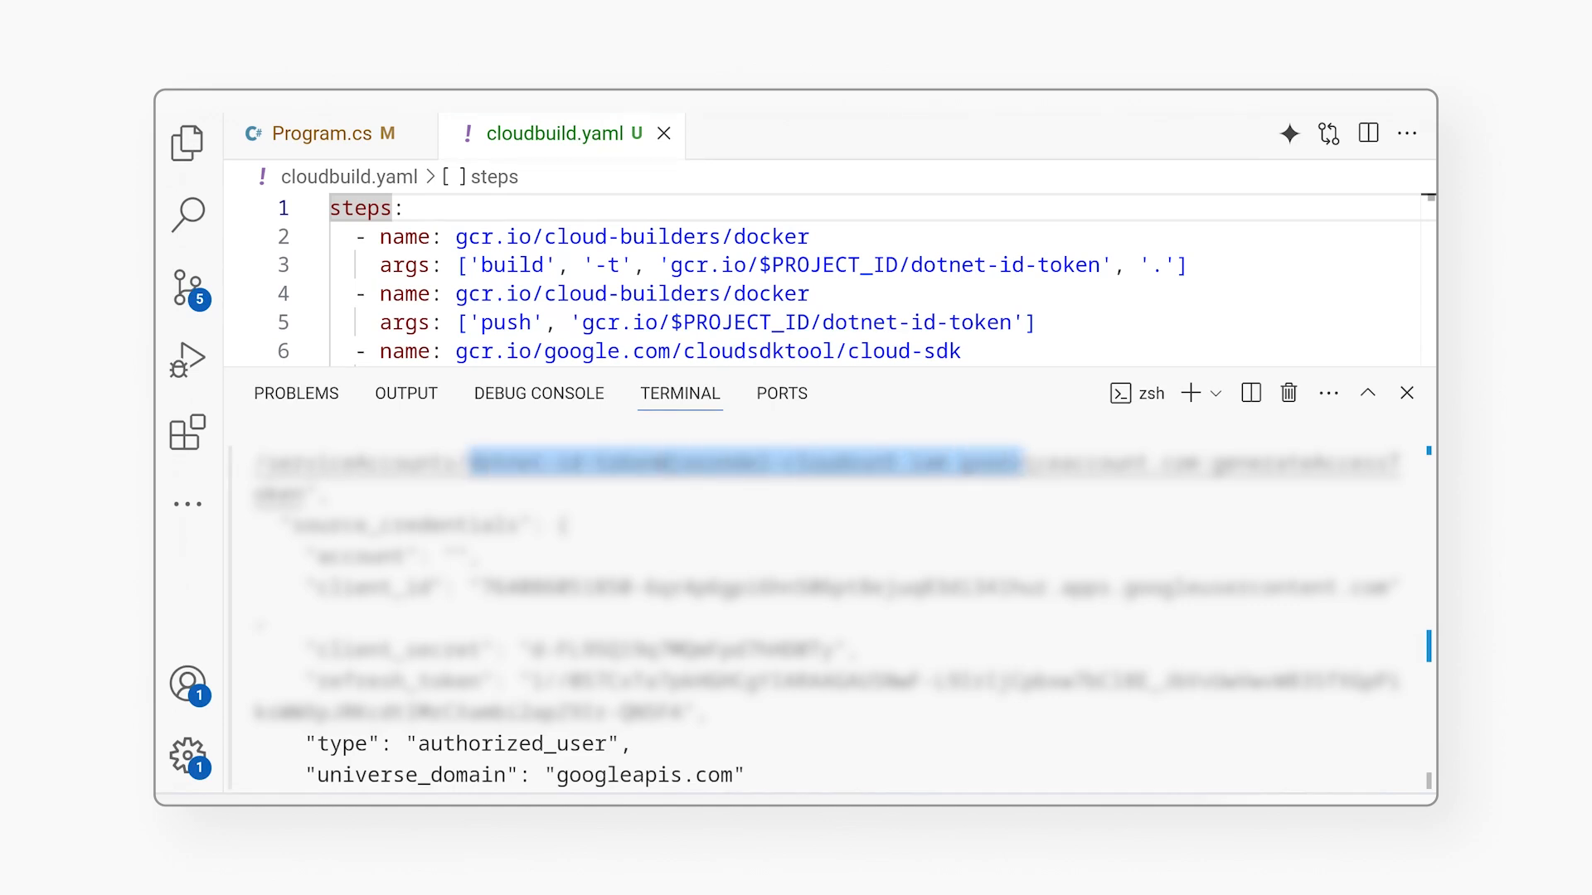